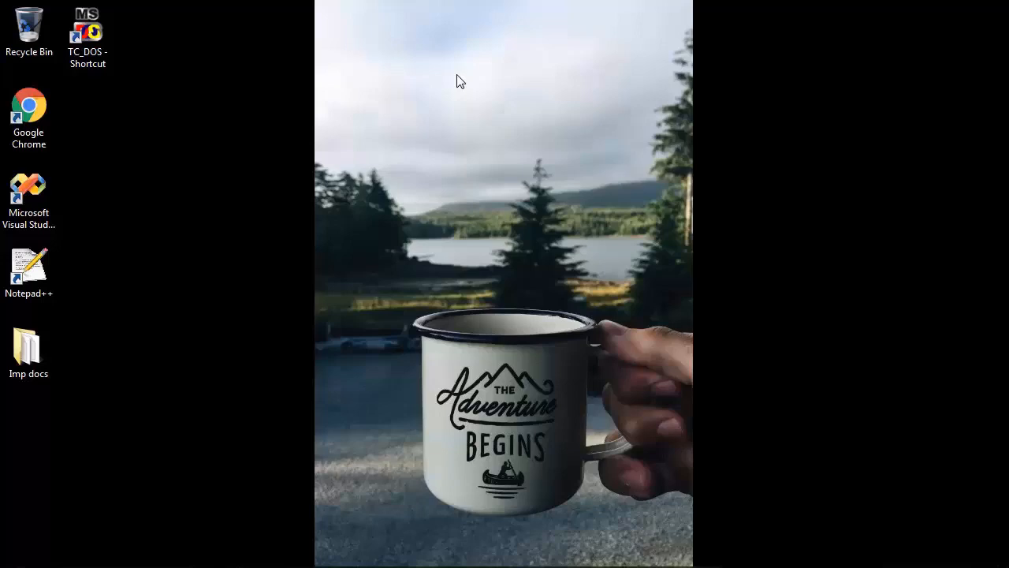
mouse_move(717, 96)
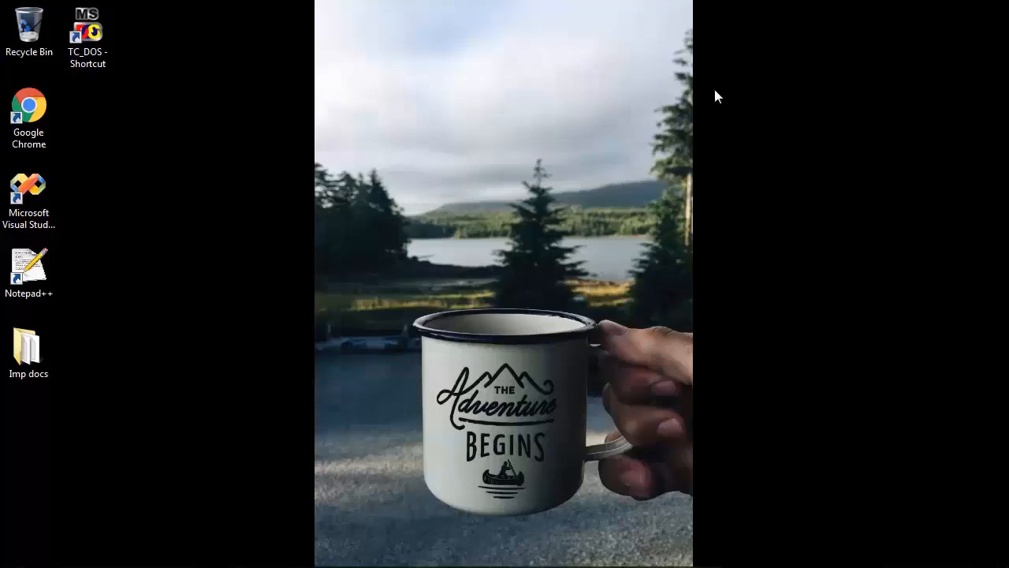
Create a new blank source file NONAME00.C via File > New
click(87, 32)
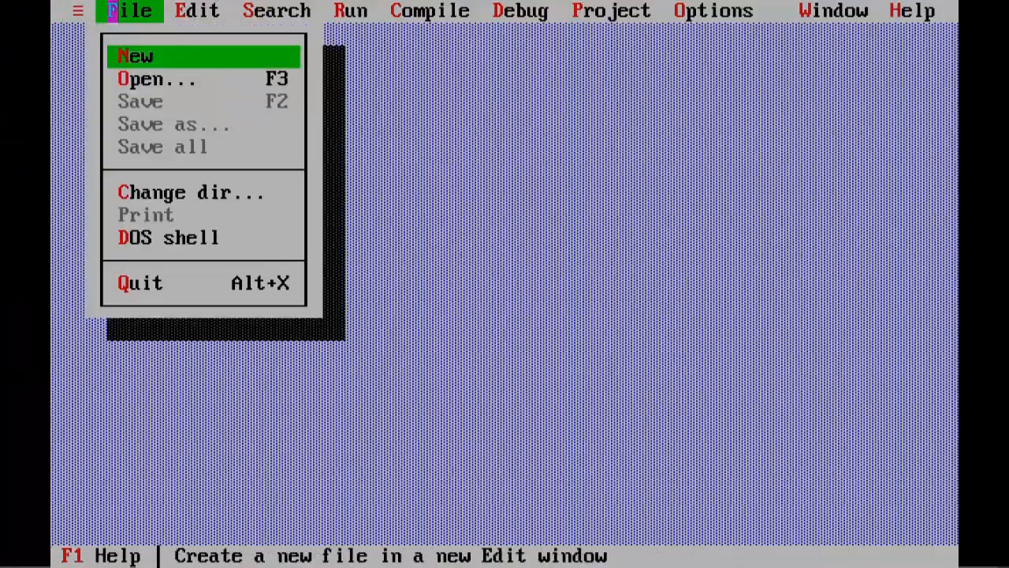
click(136, 55)
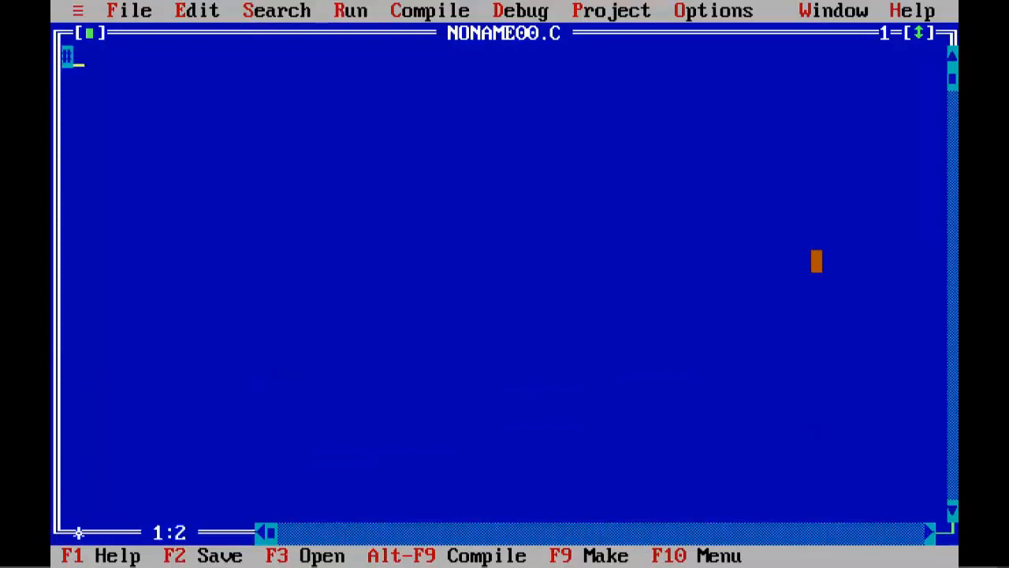
Type #include lines for stdio.h, conio.h and string.h on the first three lines
text(#include <stdio.h>)
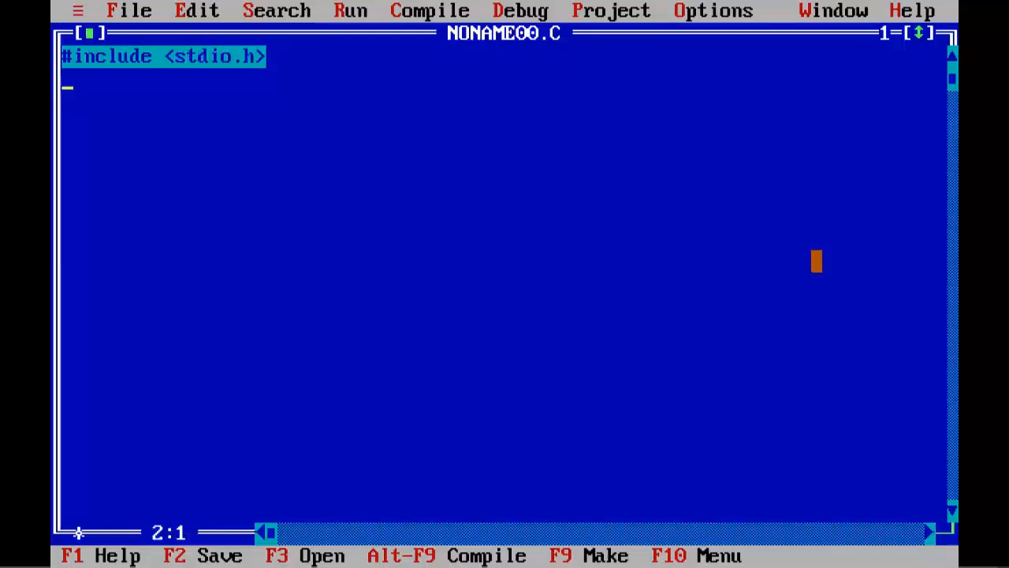
text(#include)
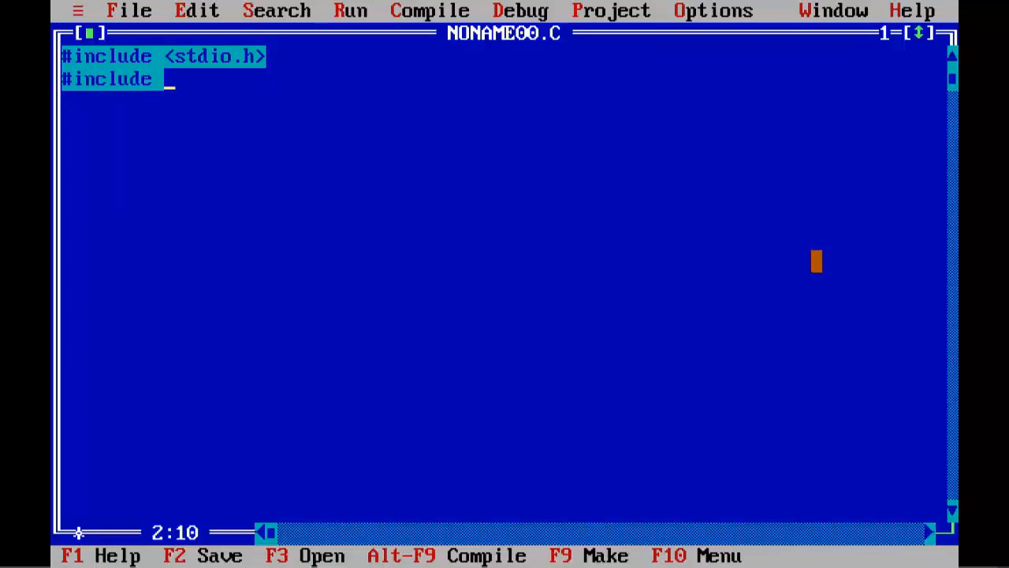
text(<conio.h>)
text(#i)
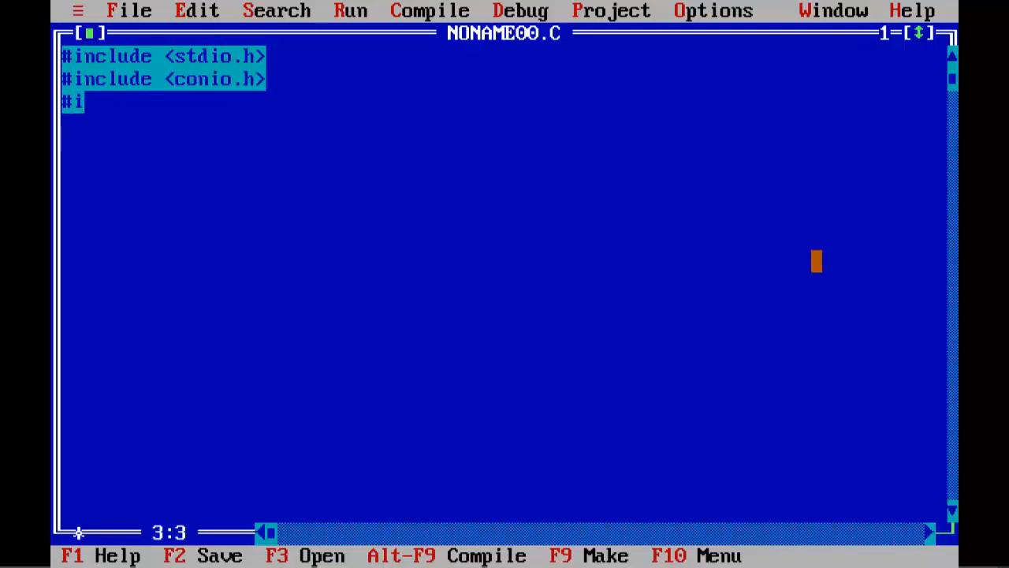
text(nclude)
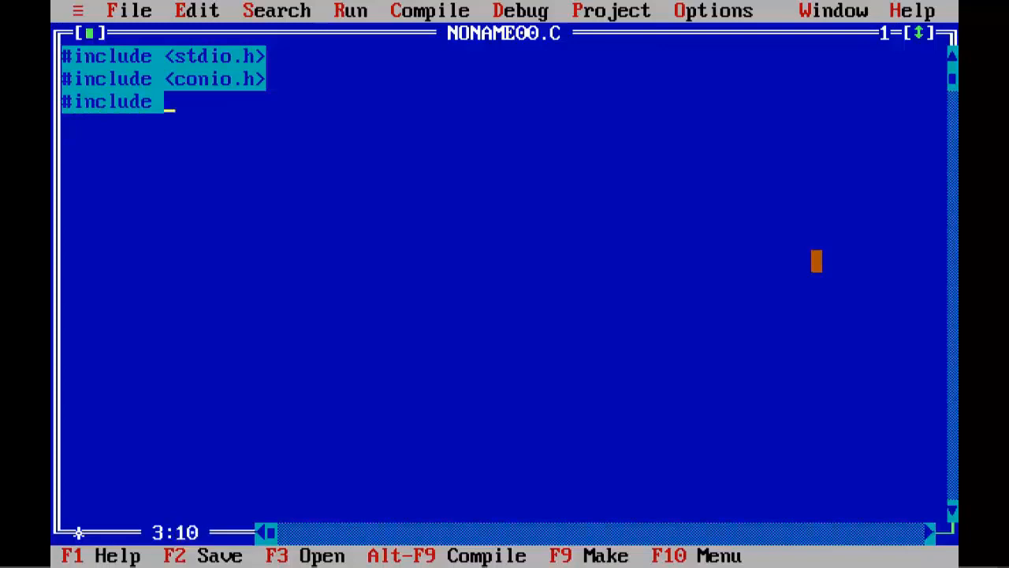
text(<string.h>)
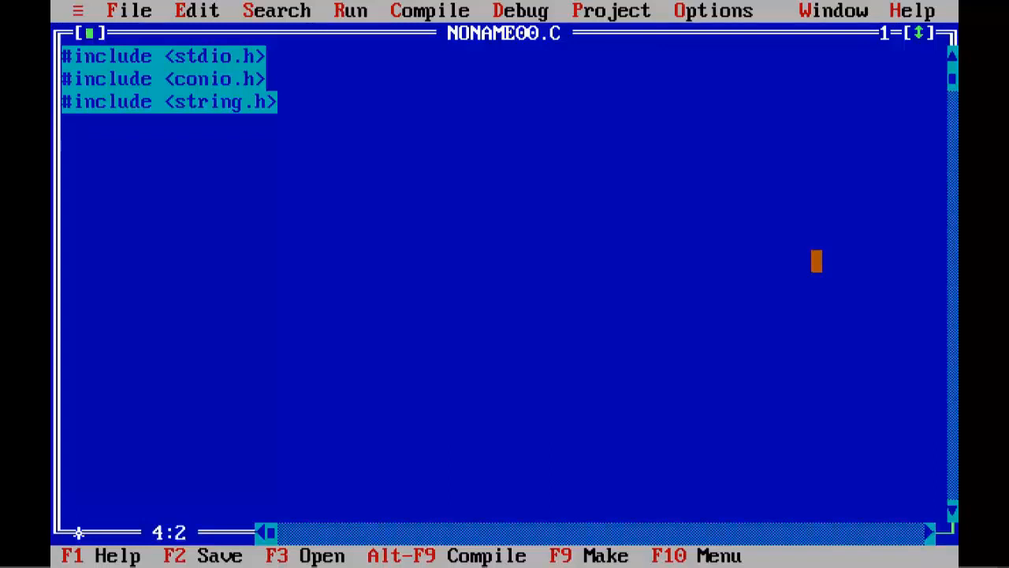
Write void main() declaring char str[]="MalayalaM"; inside it
text(void main())
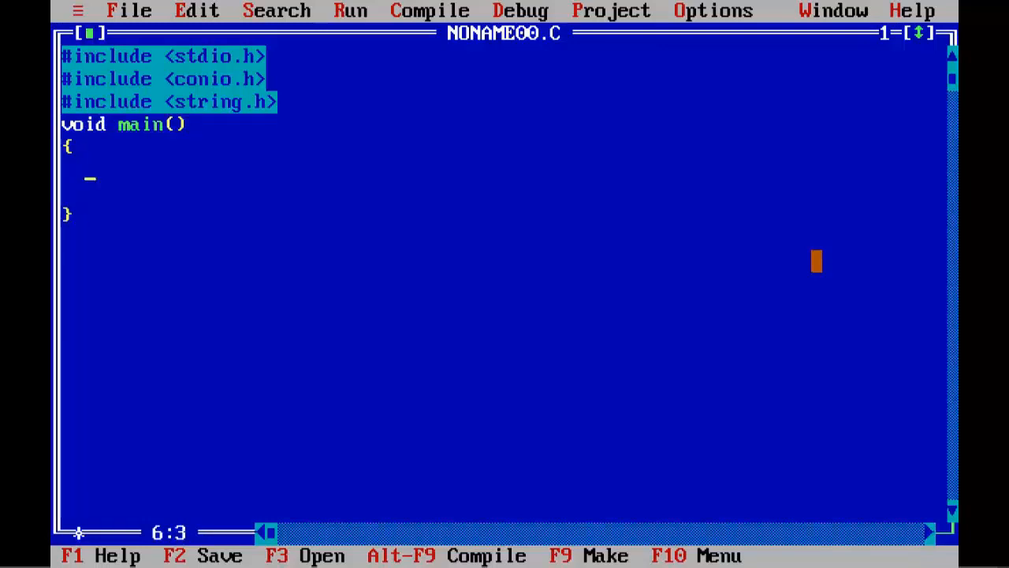
text(char str)
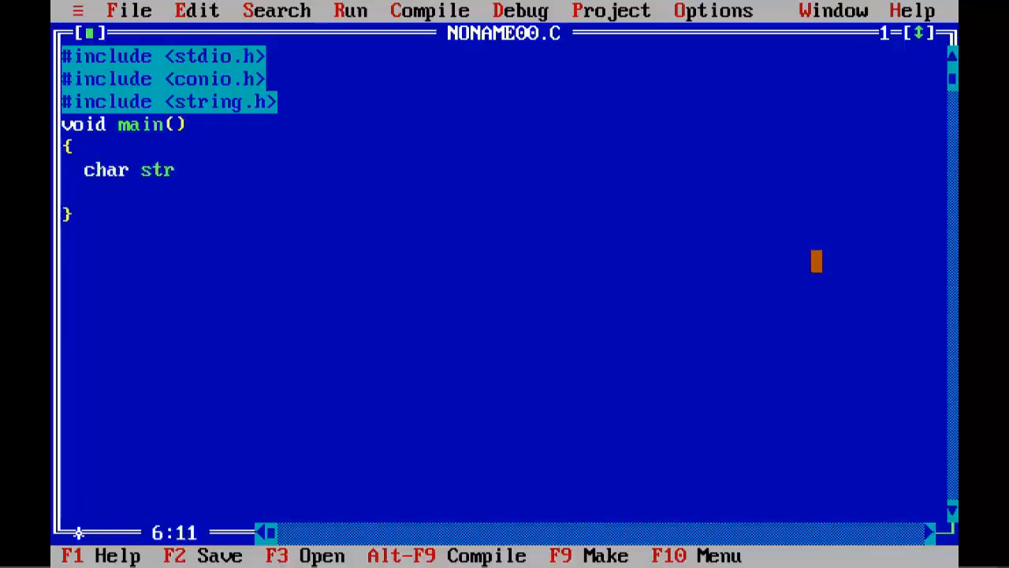
text([]=)
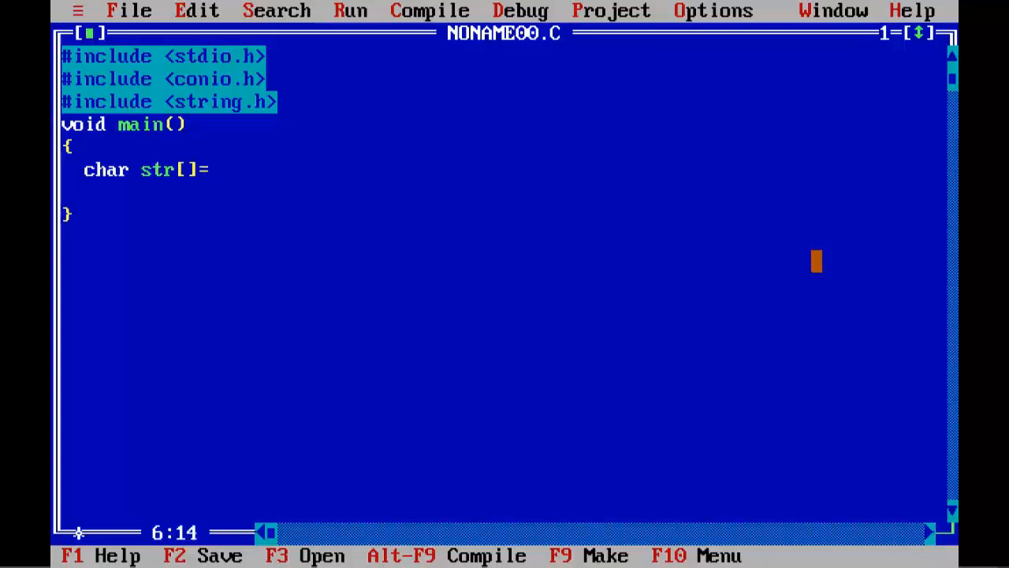
text(")
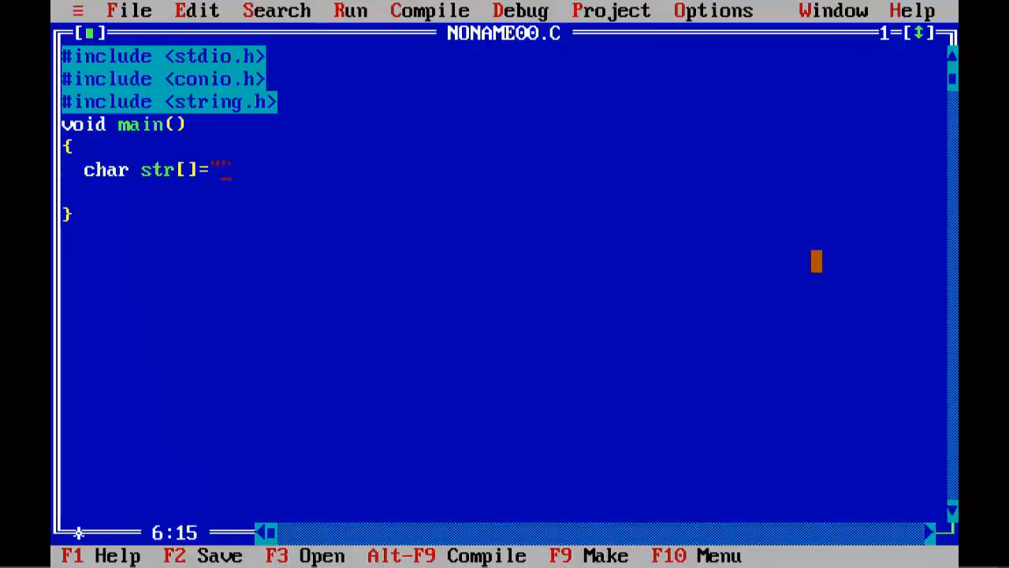
text(Mal)
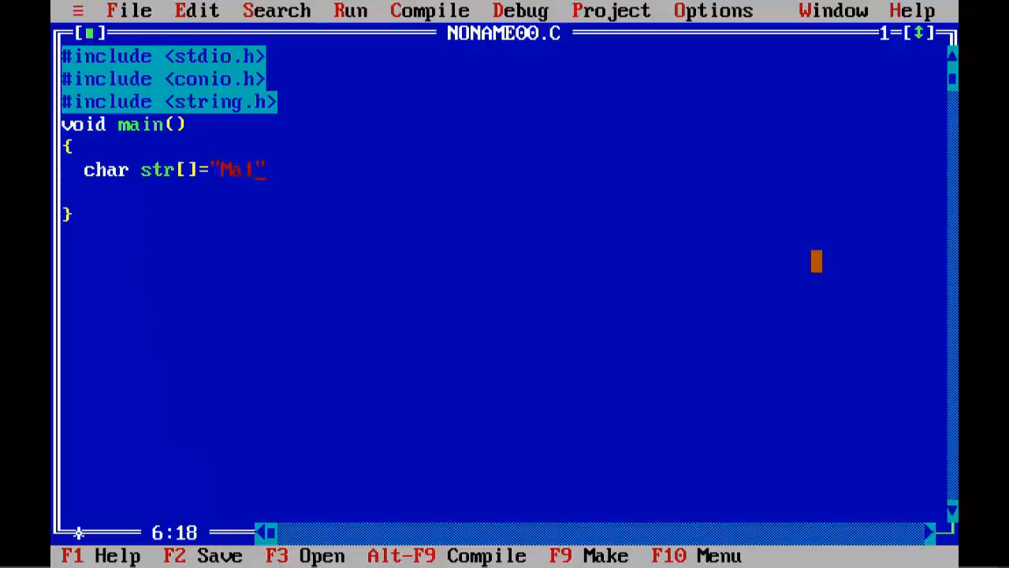
text(ay)
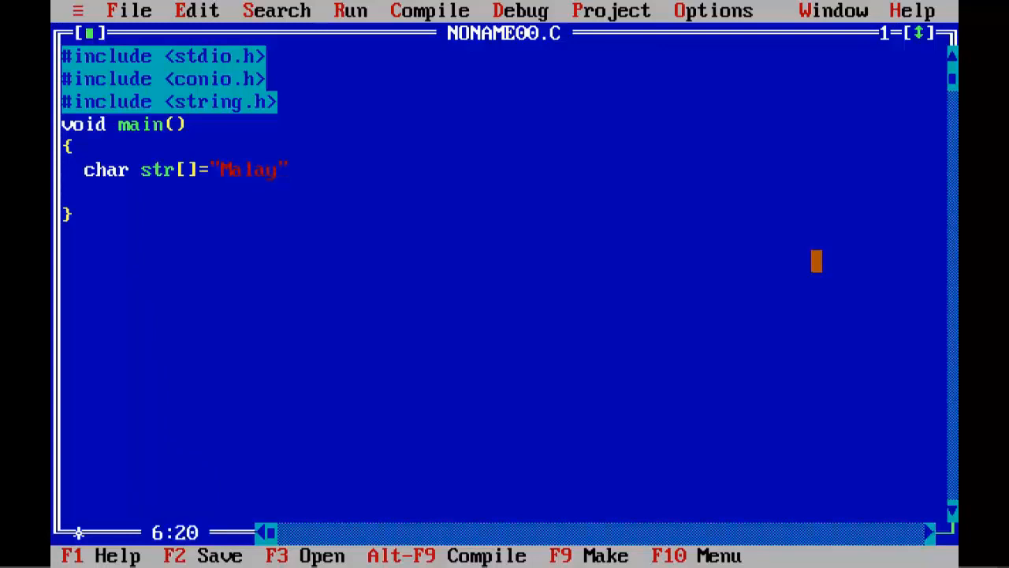
text(laM)
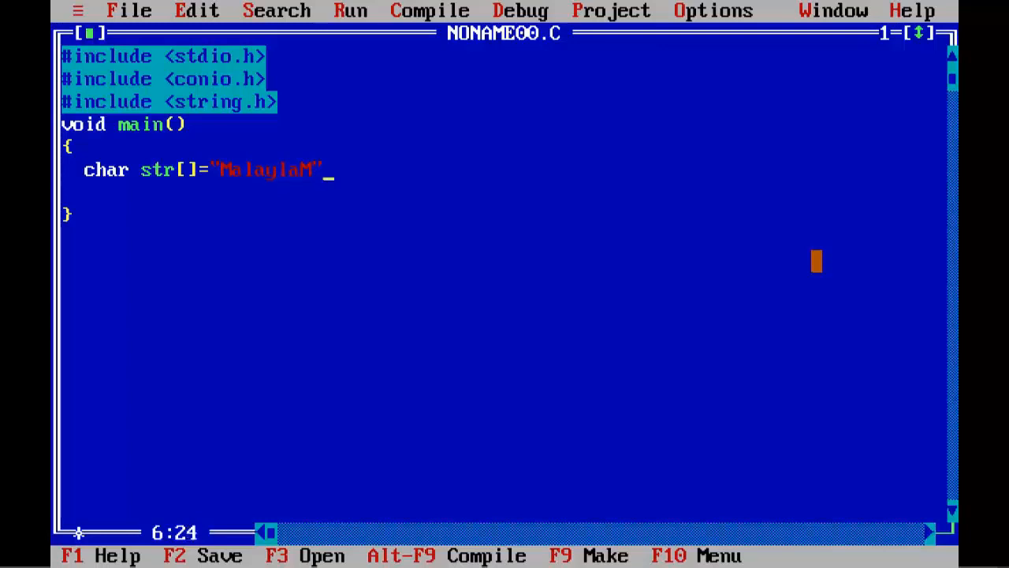
text(;)
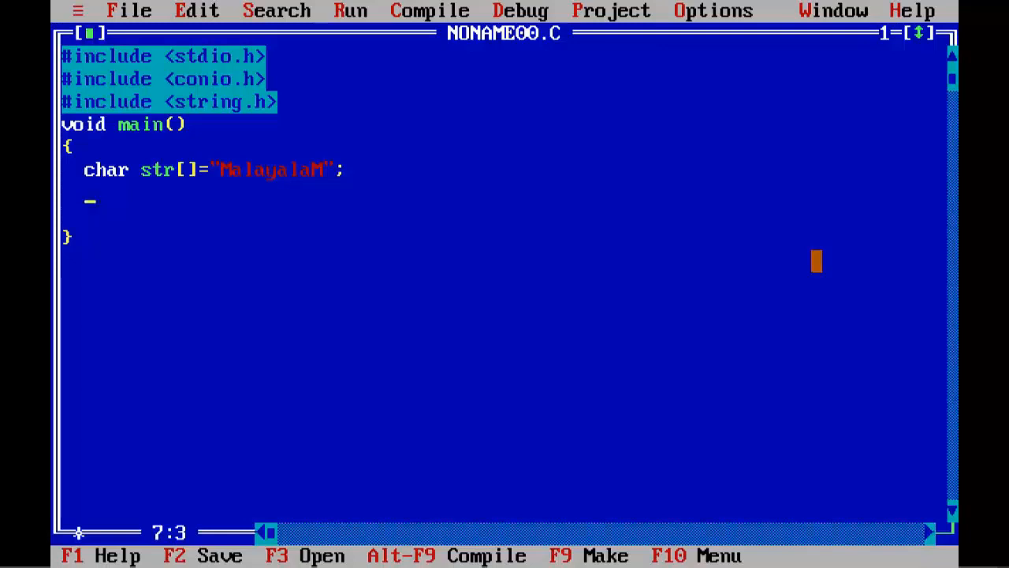
Declare char revstr[20], int i=0, int j=0 and int len in main
text(char revstr)
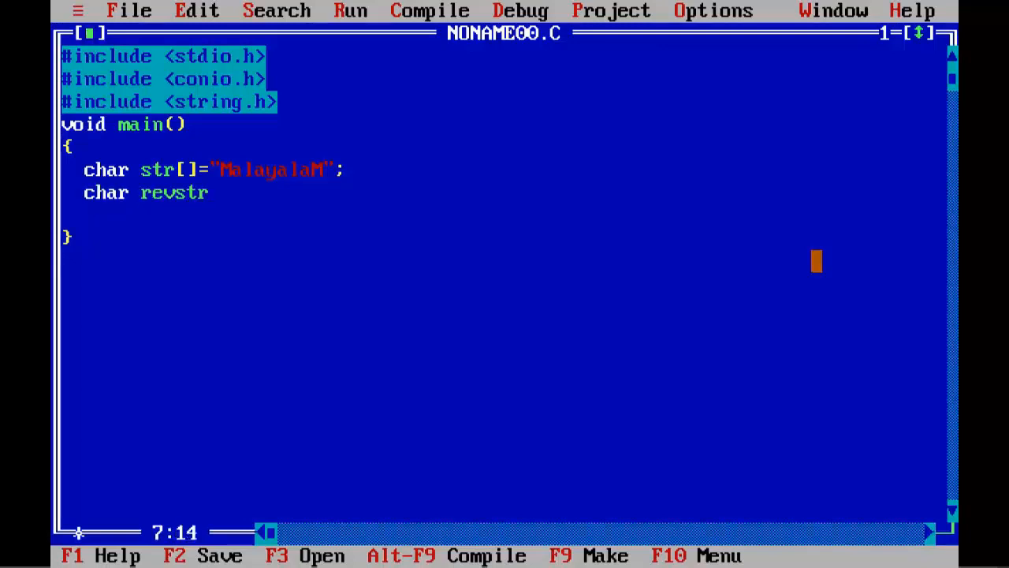
text([2)
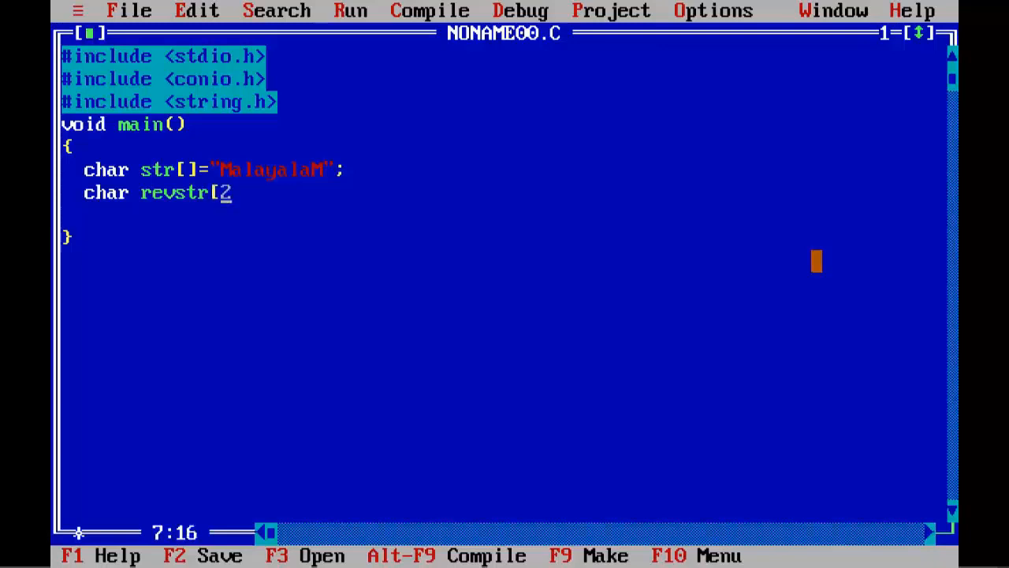
text(0];)
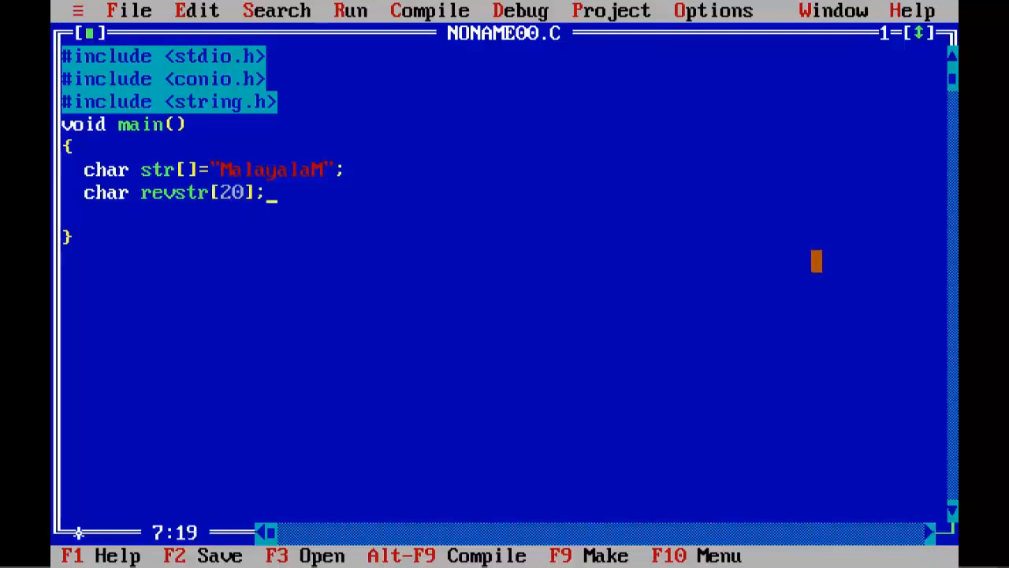
text(int)
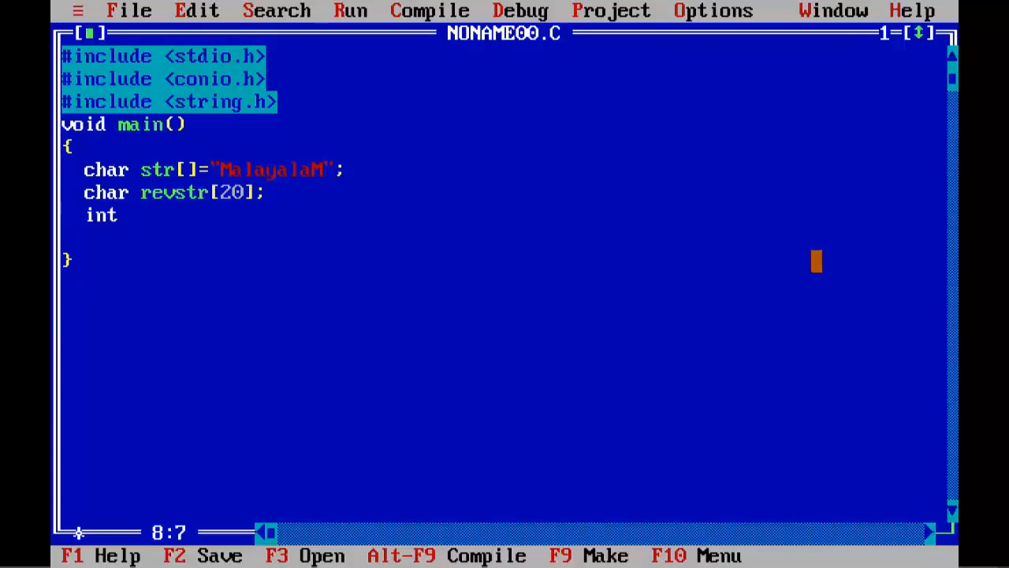
text(i=0;)
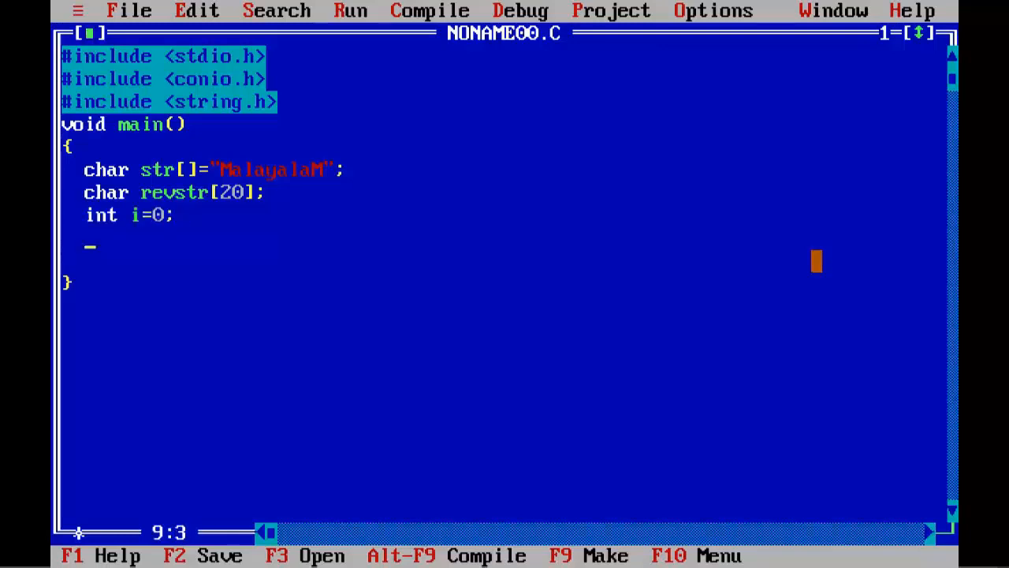
text(int j=0)
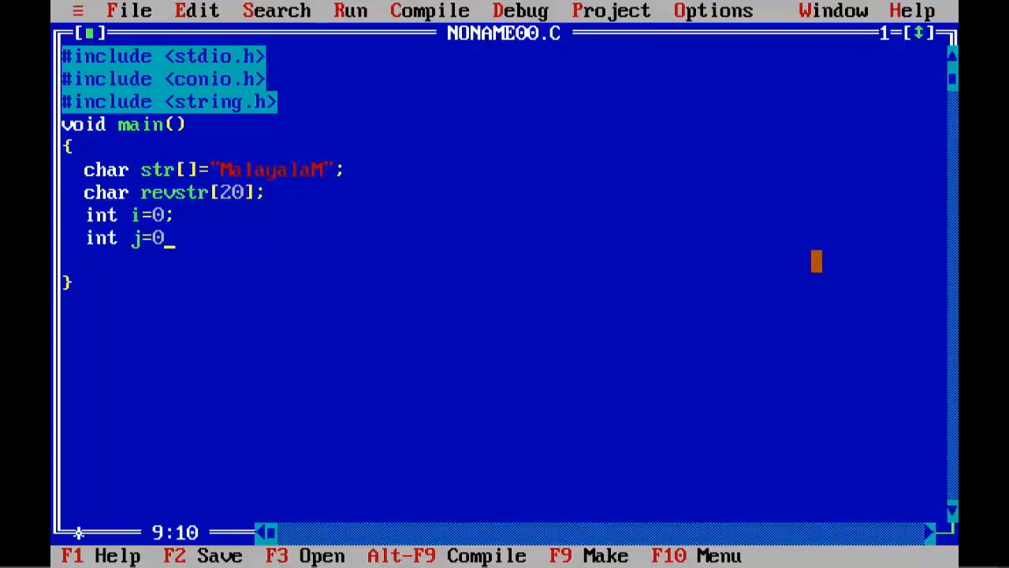
text(;)
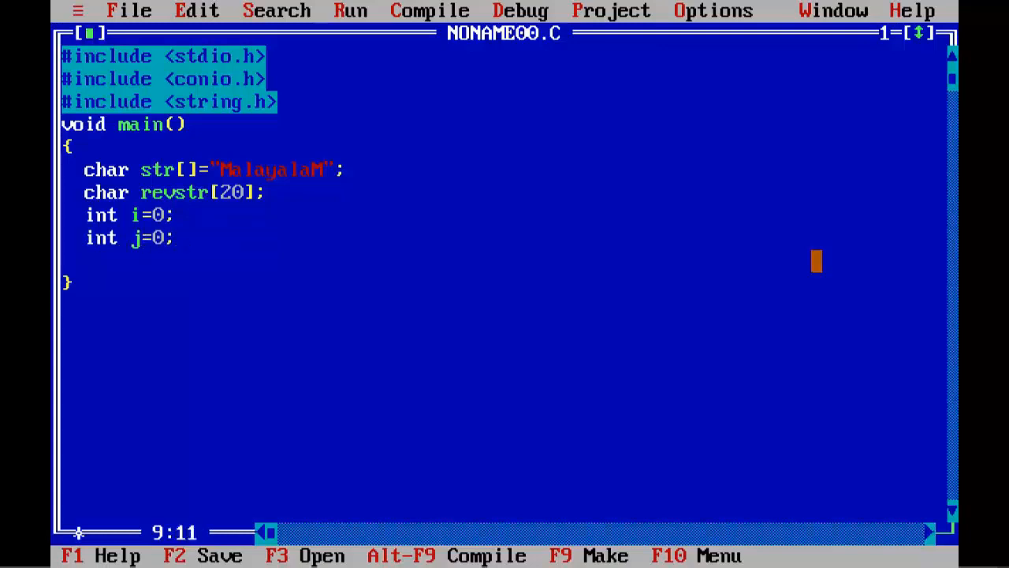
text(int)
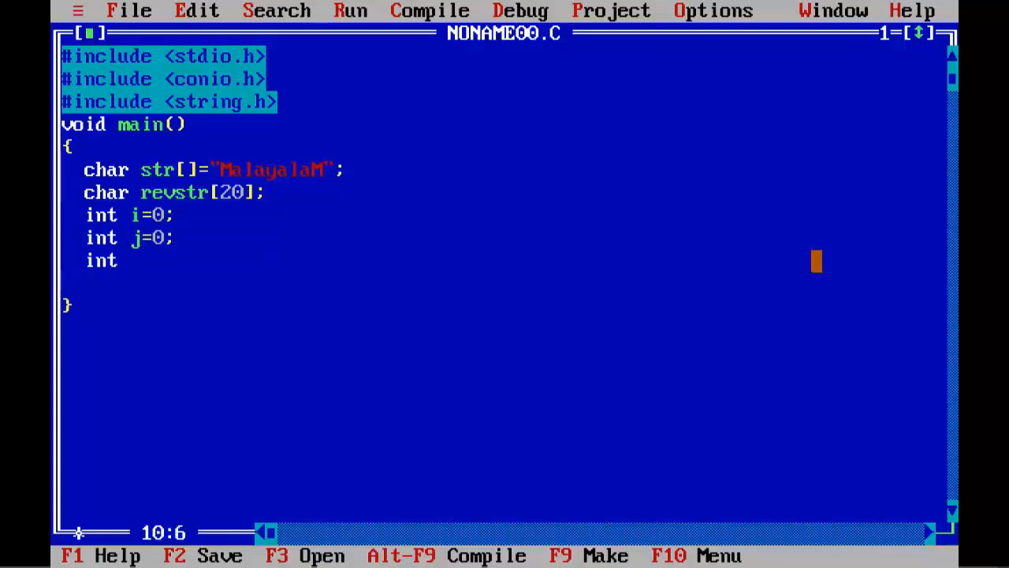
text(len;)
click(503, 283)
text(clr)
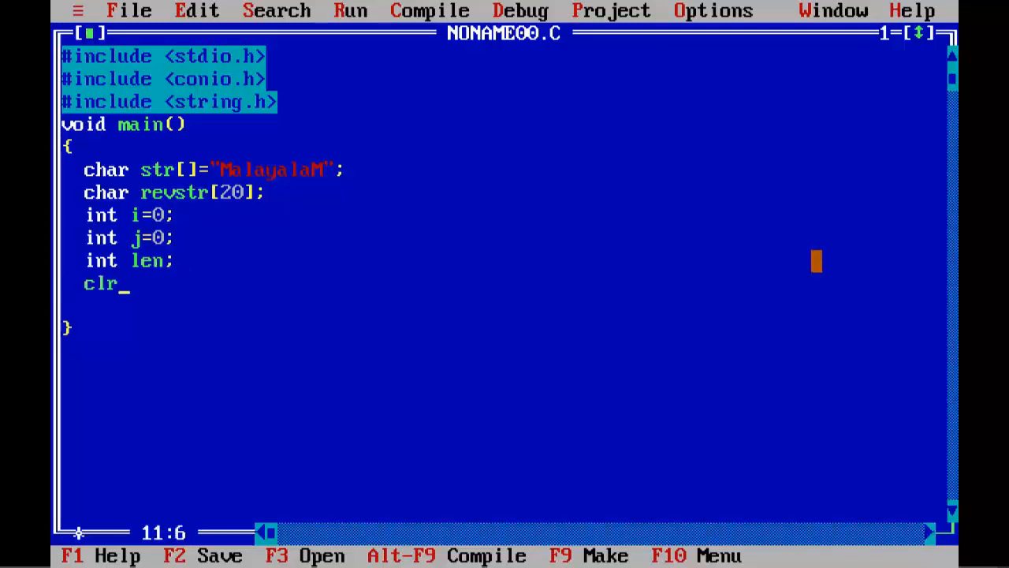
Add clrscr(); and printf("\nGiven string is%s",str); to main
text(scr();)
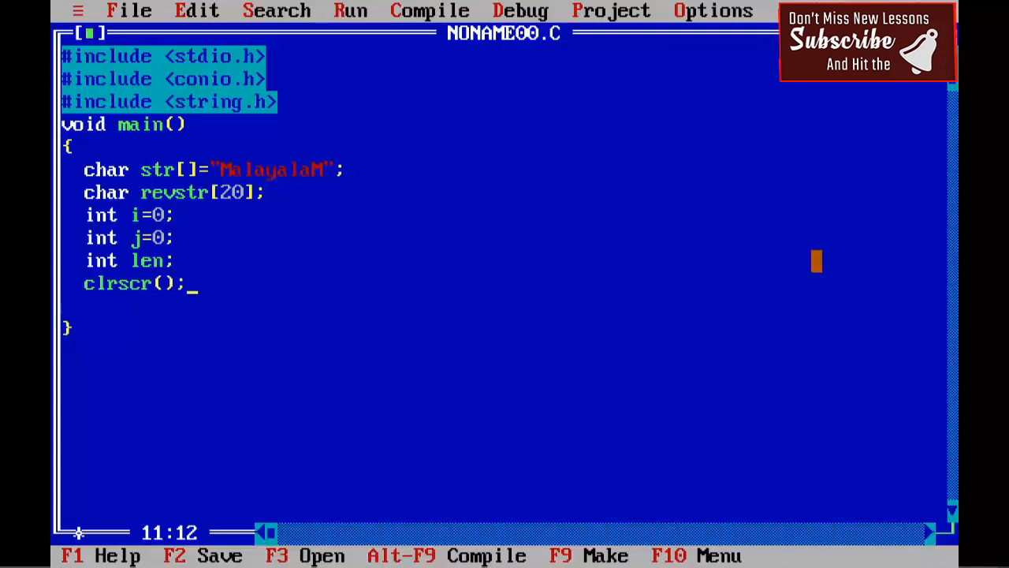
text(printf)
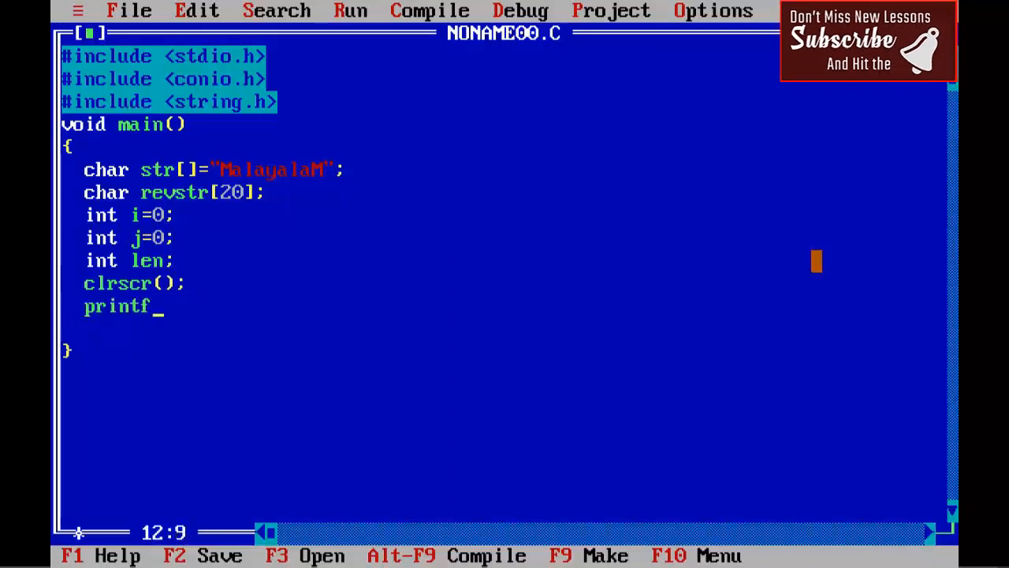
text(("\nGi)
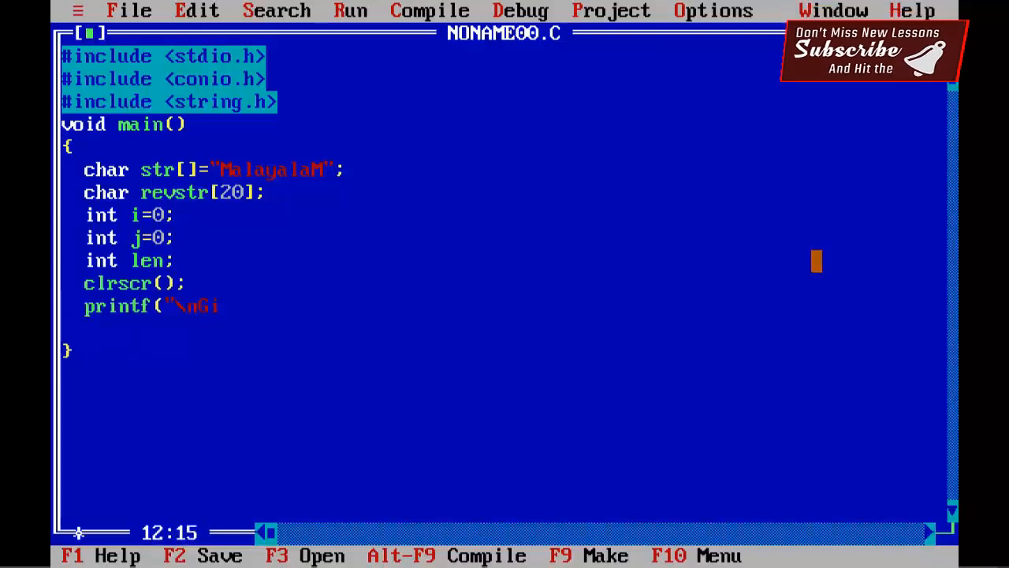
text(ven string)
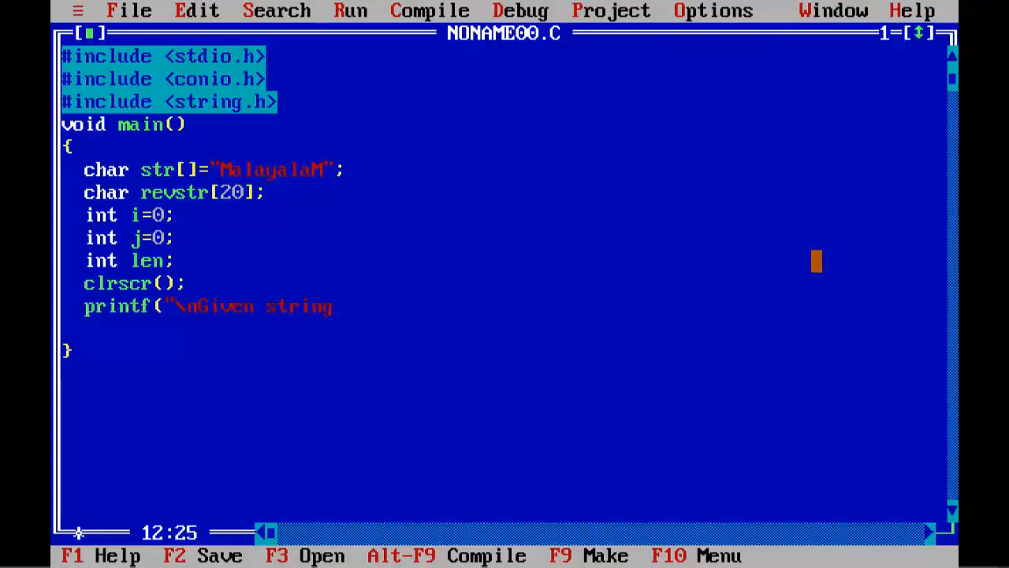
text(is%)
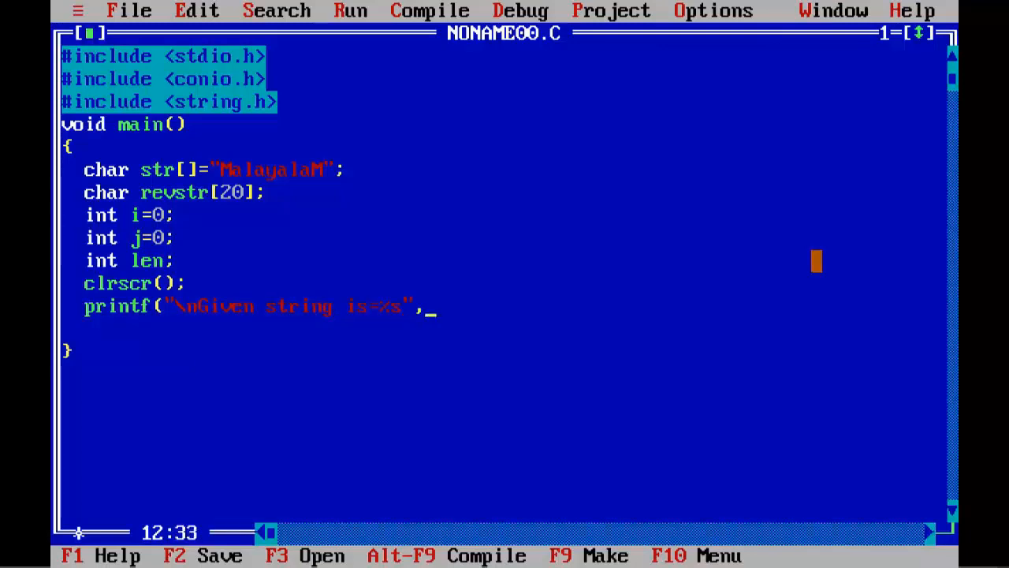
text(str)
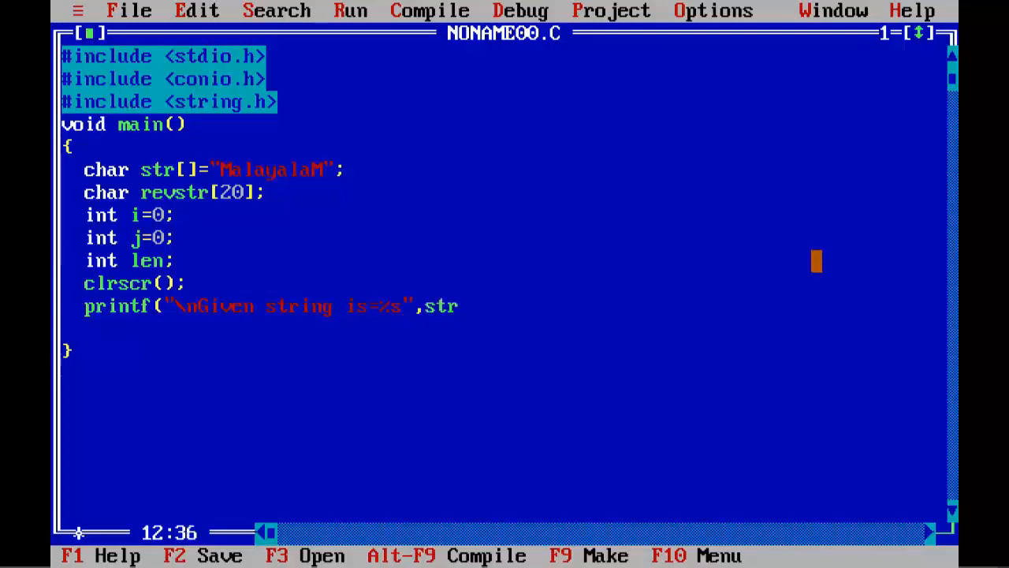
text();)
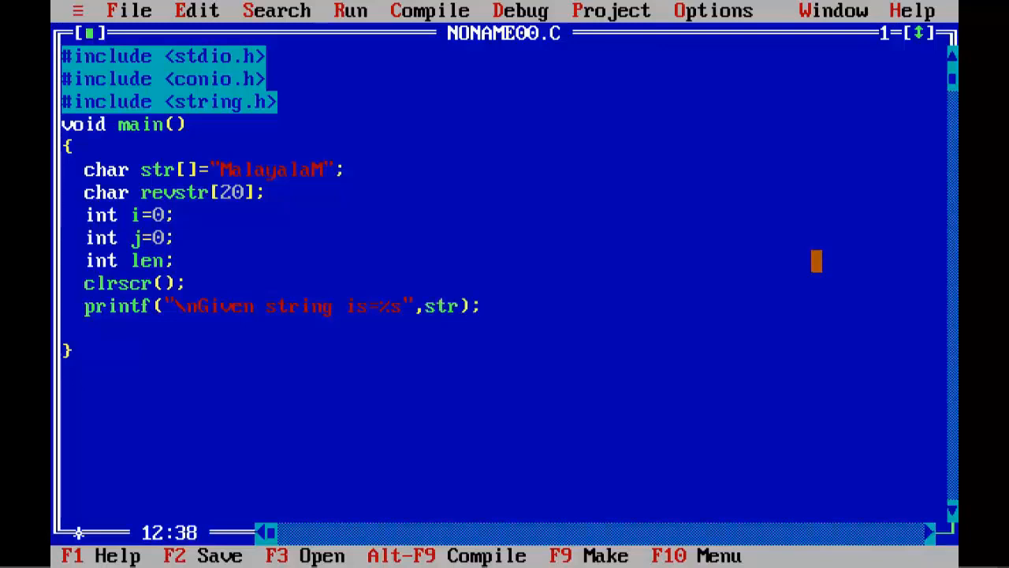
Add len=strlen(str); and len--; on new lines
text(len)
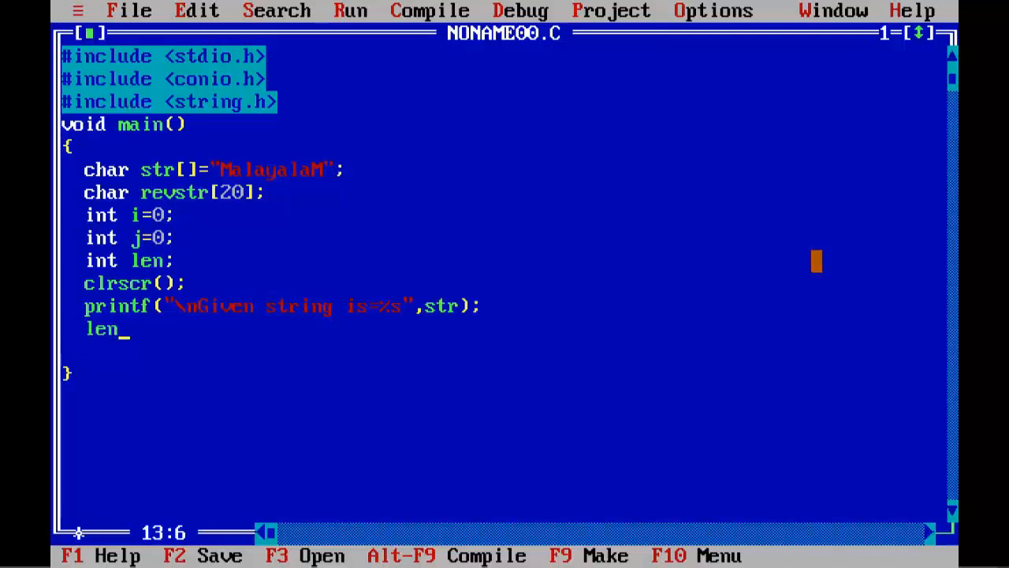
text(=strle)
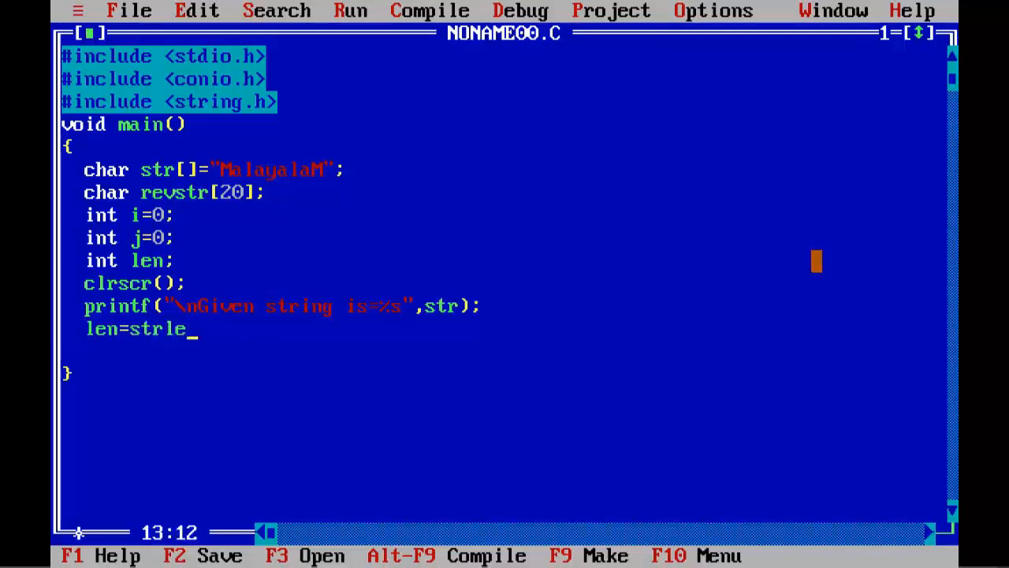
text(n())
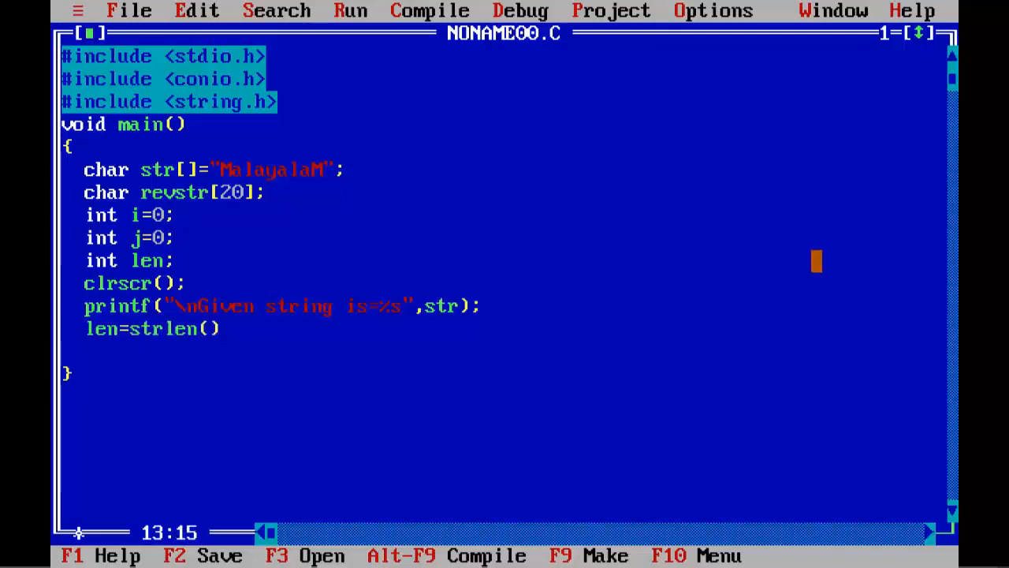
text(str)
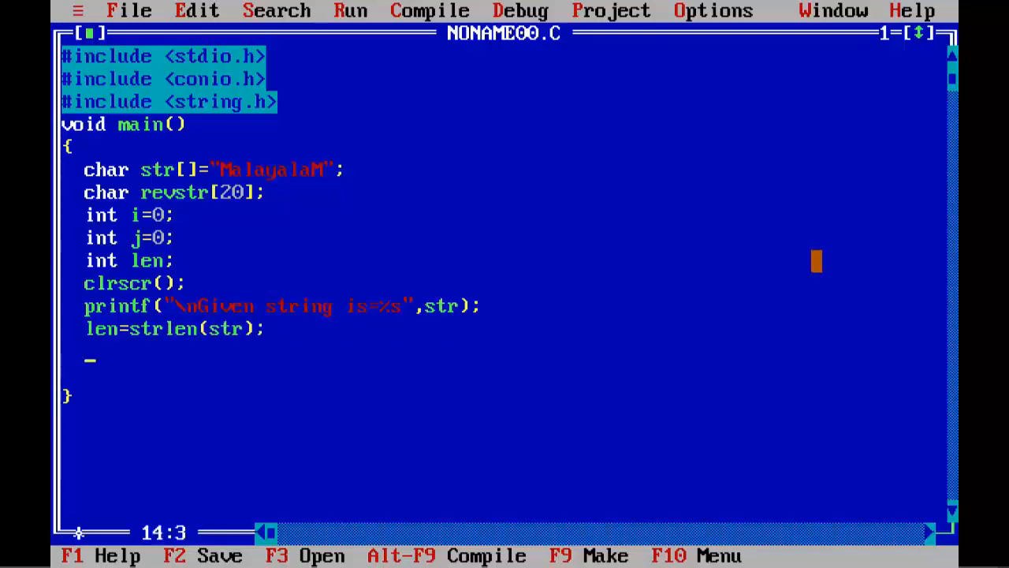
text(len)
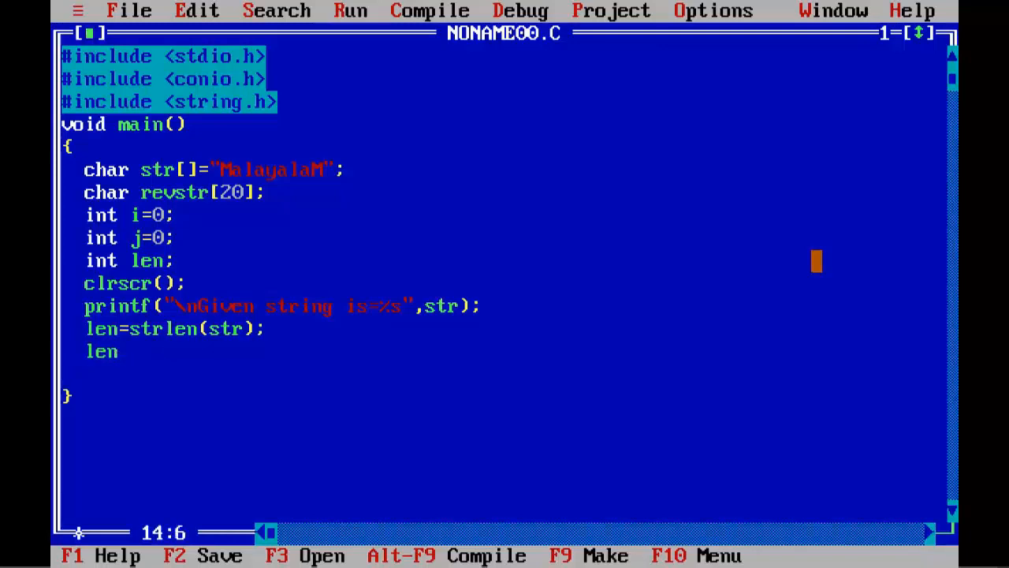
text(--;)
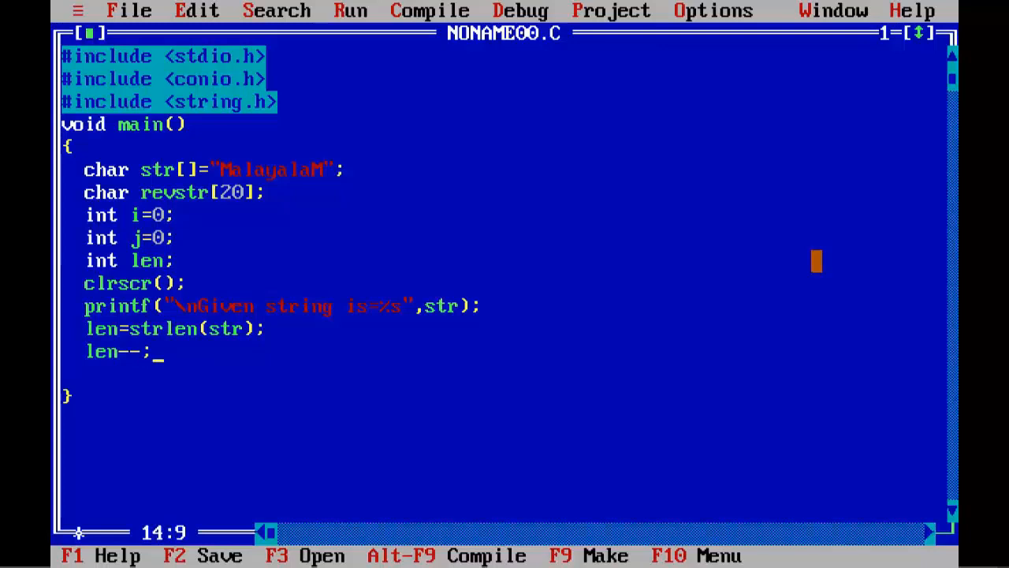
Start a while(len>=0) loop assigning revstr[j]=str[len];
text(whiol)
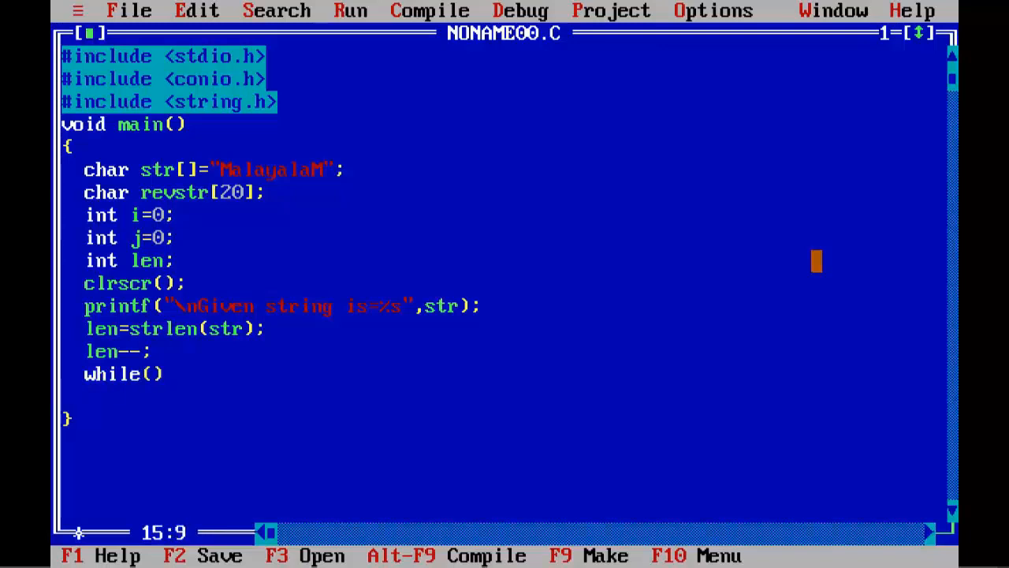
text(len>=)
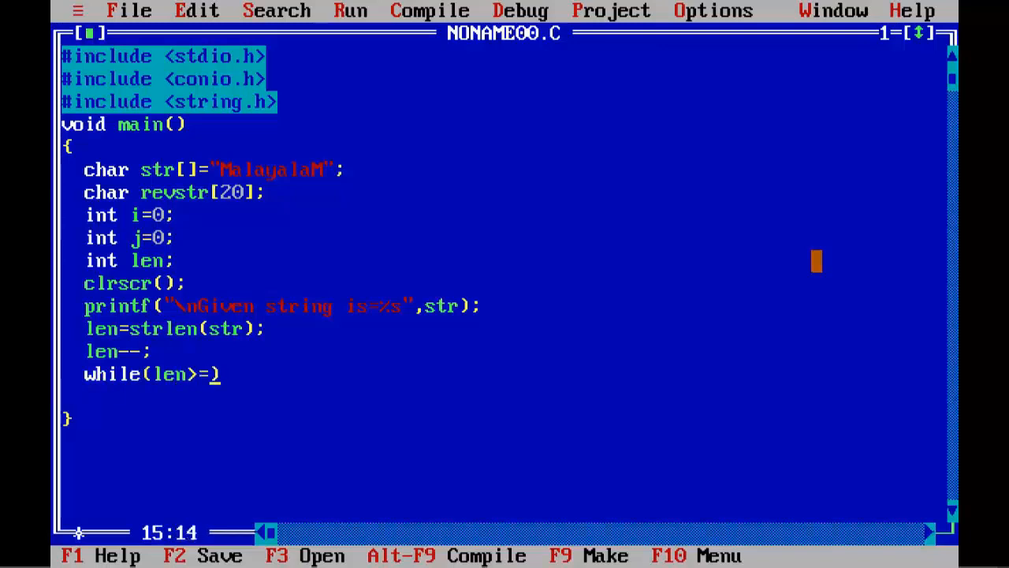
text(0))
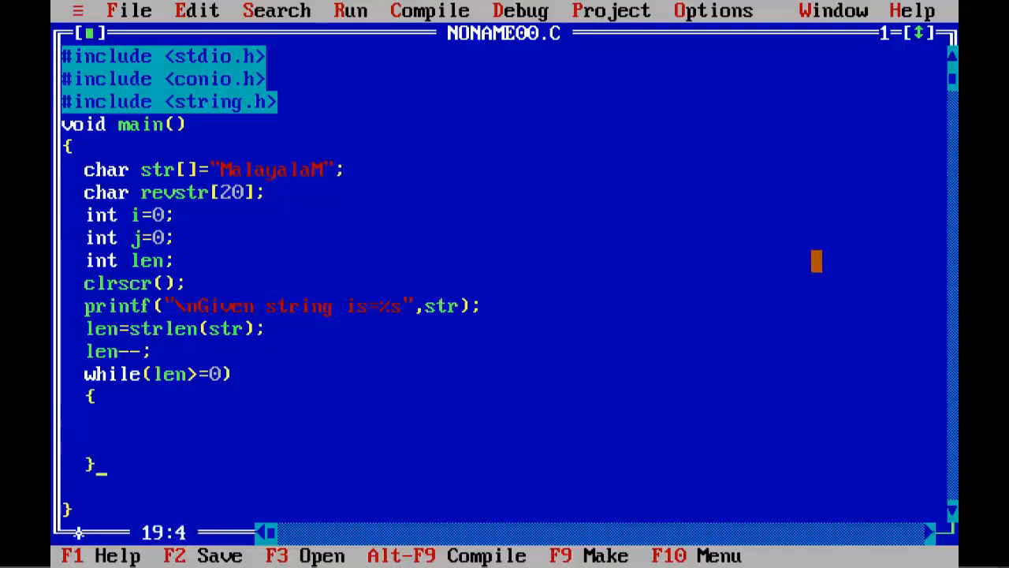
text(re)
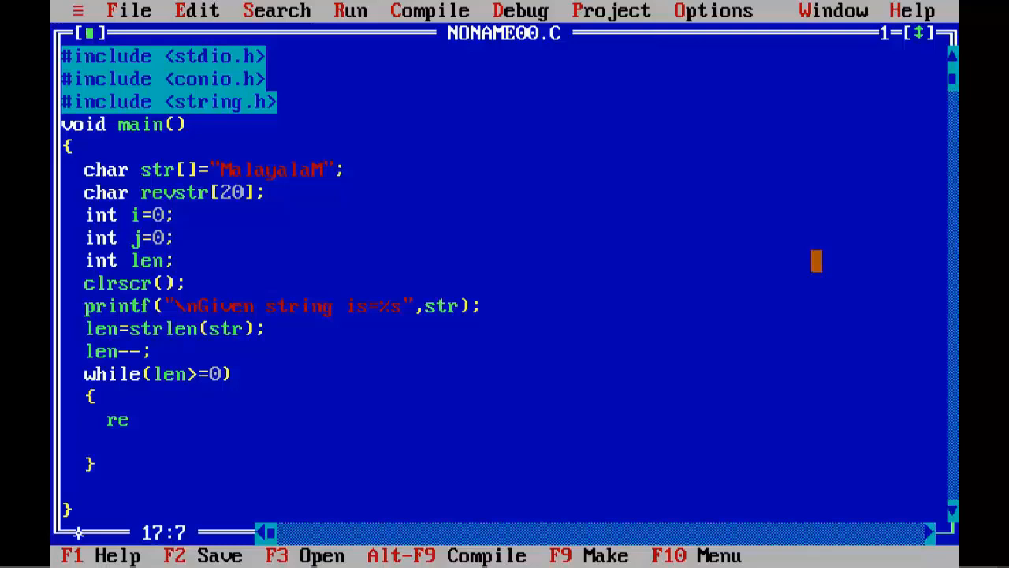
text(vstr[)
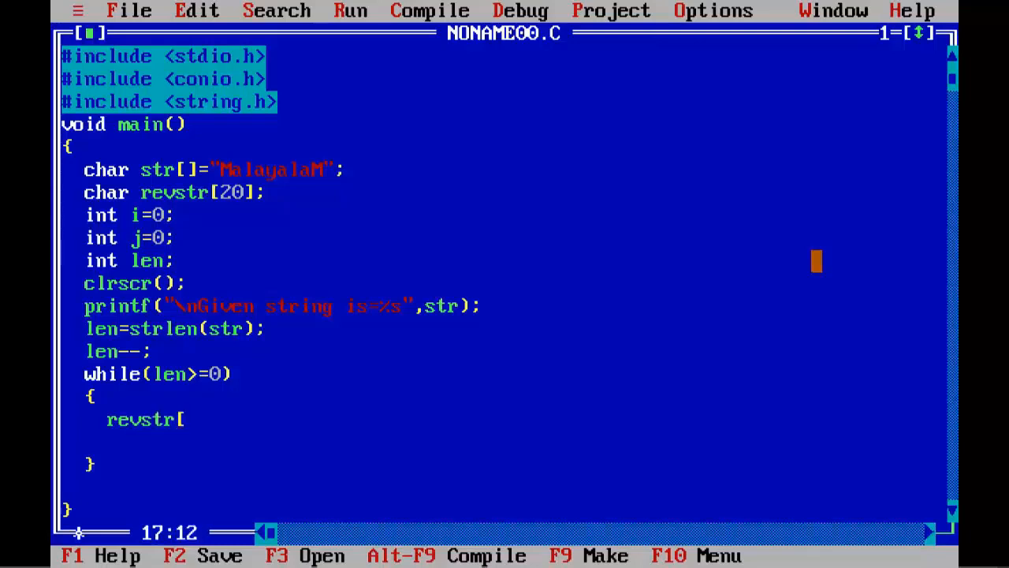
text(i)
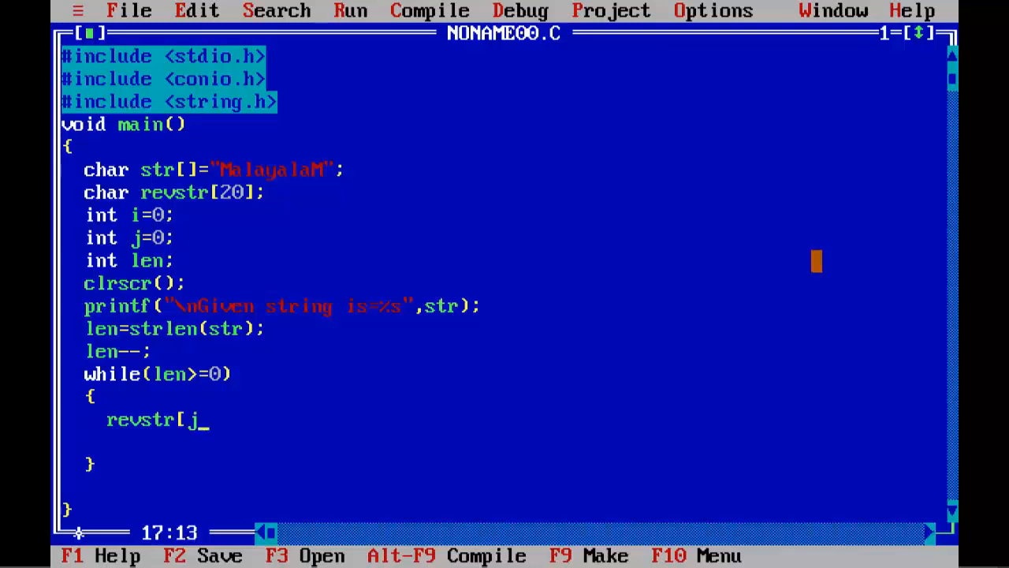
text(]=)
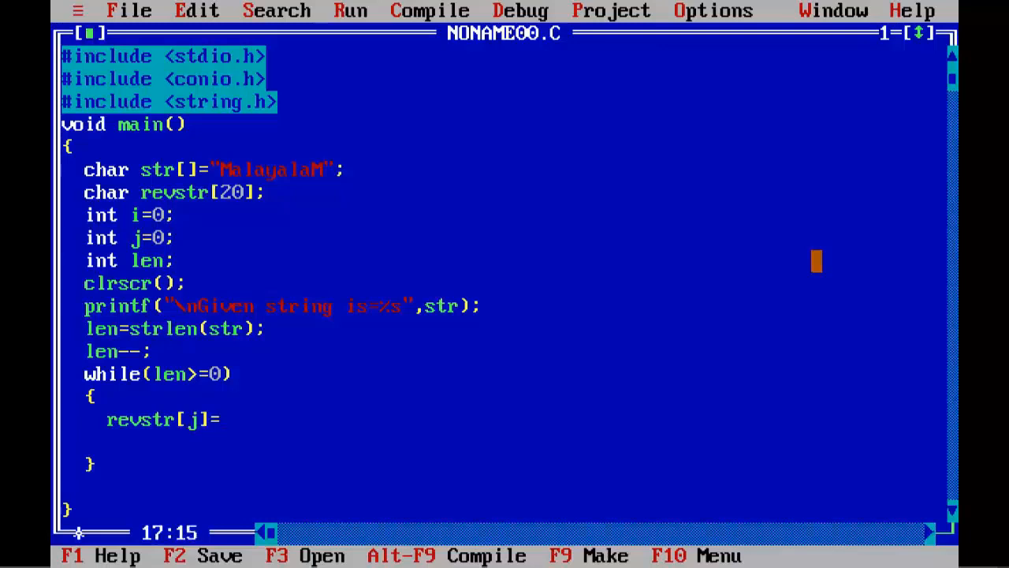
text(str)
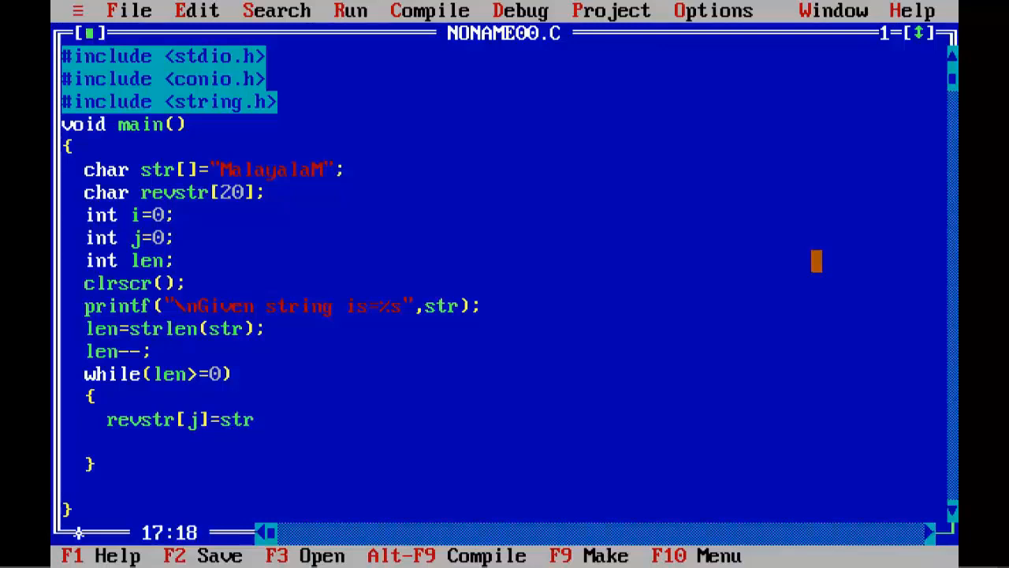
text([len)
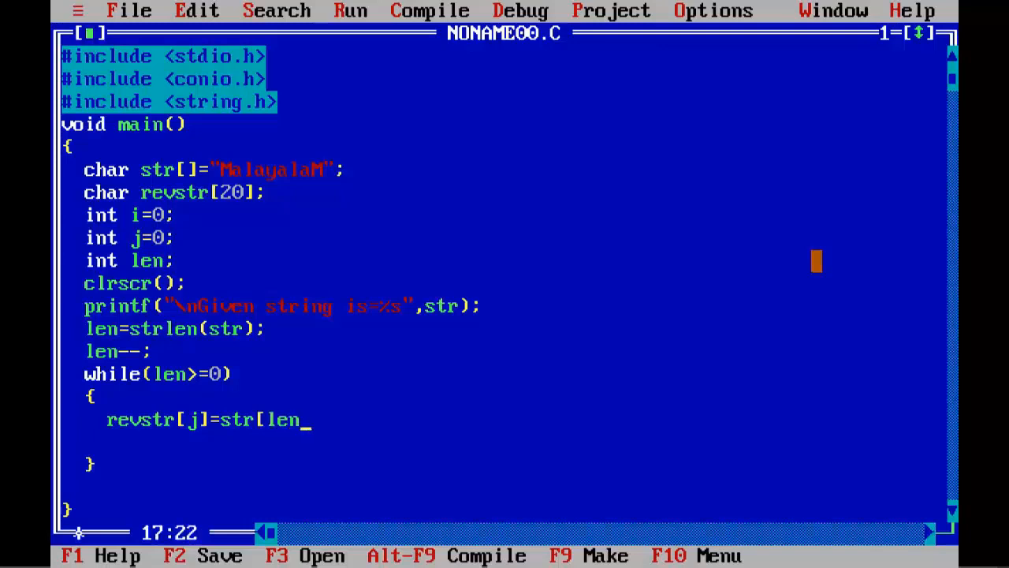
text(])
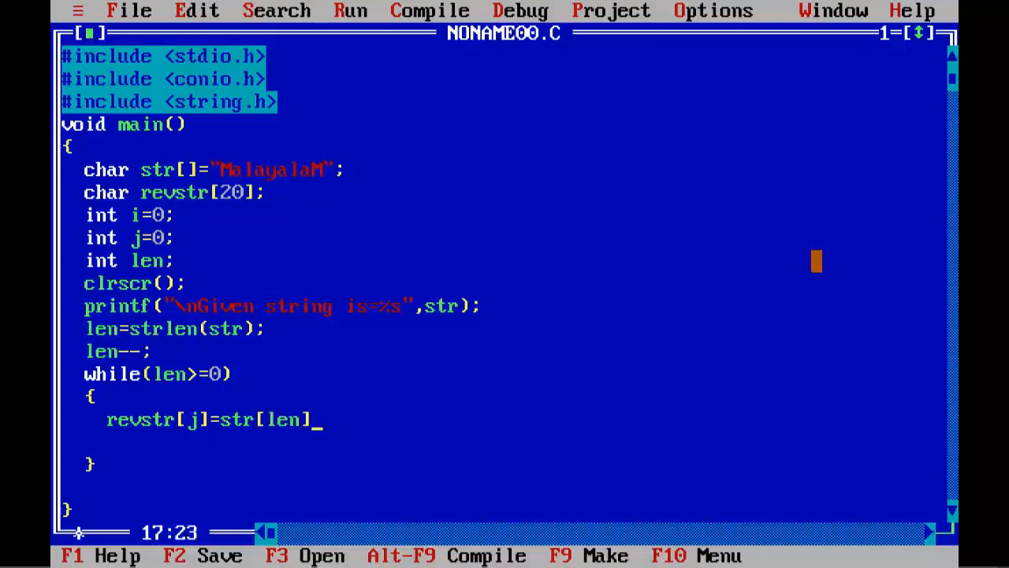
text(;)
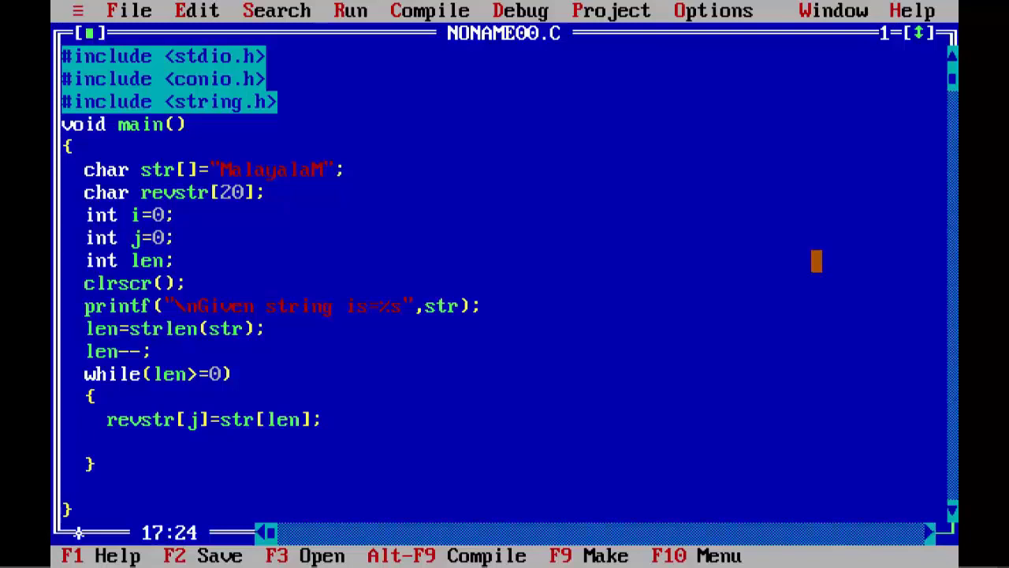
Add len--; and j++; to the loop body
text(len--;)
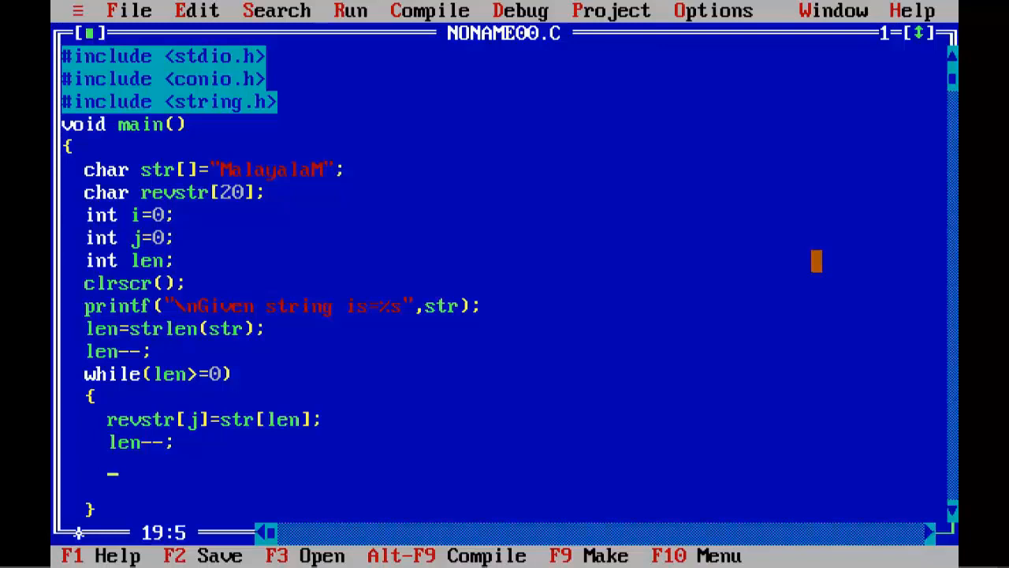
text(j)
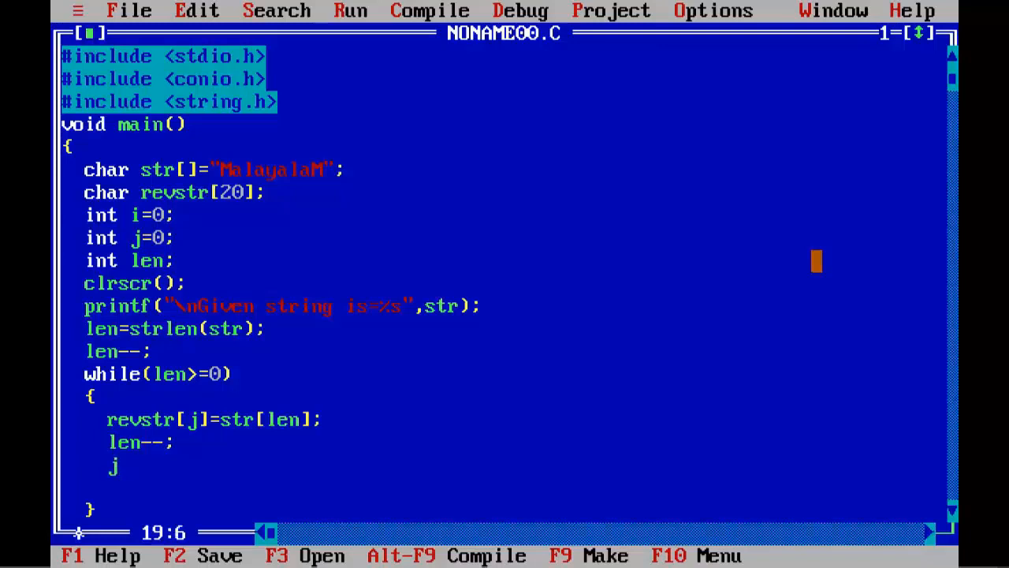
text(++;)
text(re)
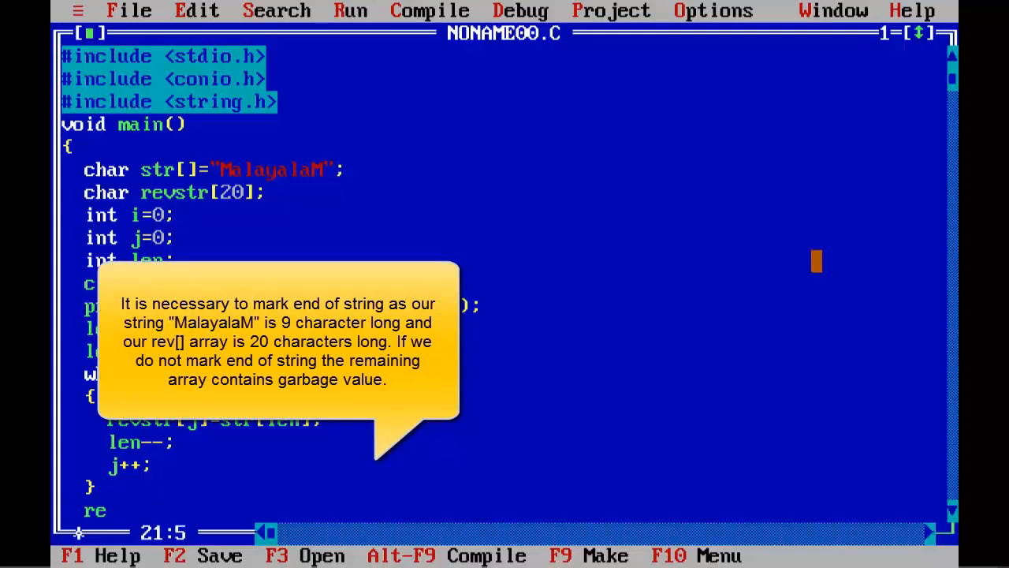
Add revstr[j]='\0'; after the loop, followed by getch();
text(vstr)
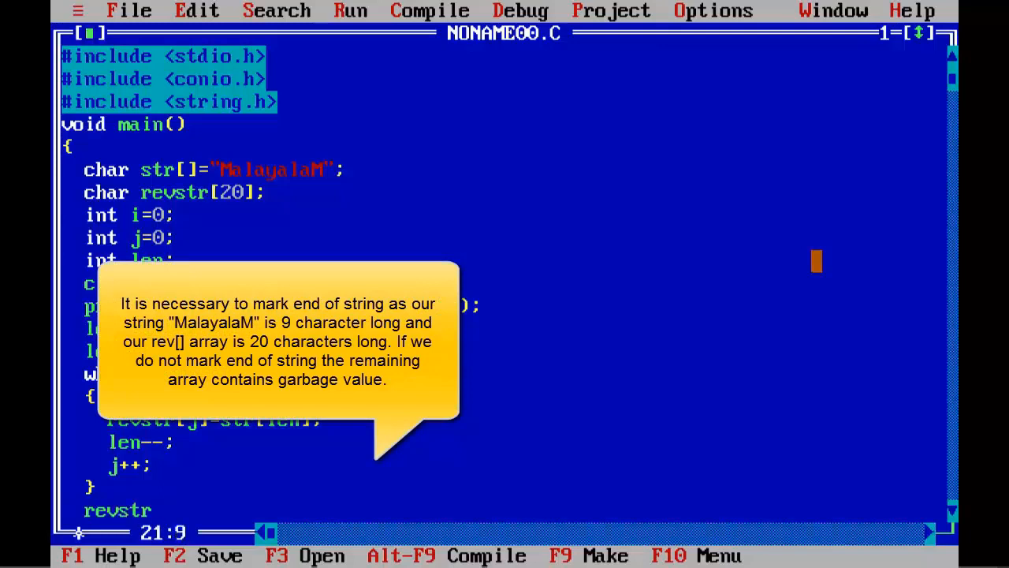
text([j])
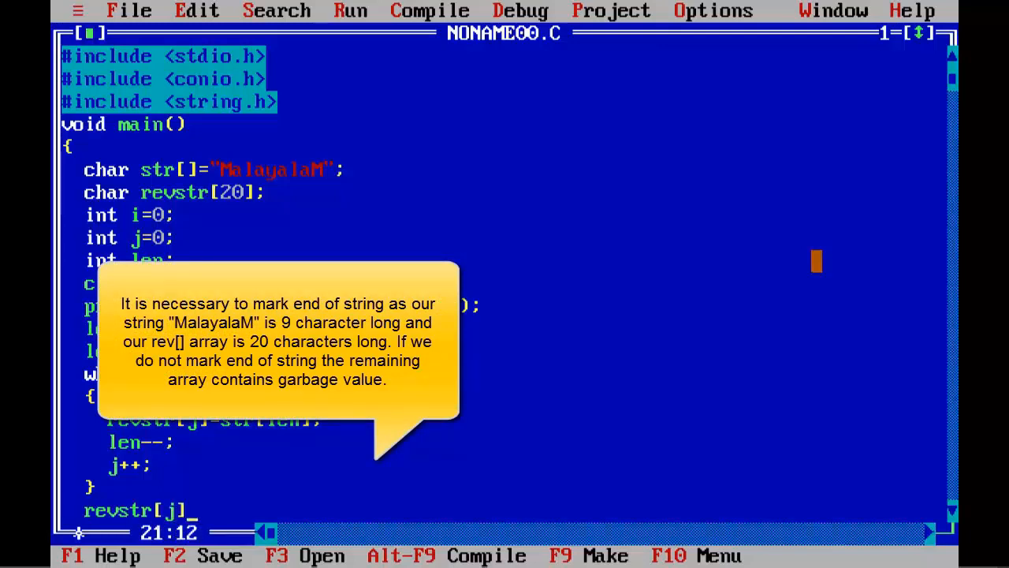
text(=)
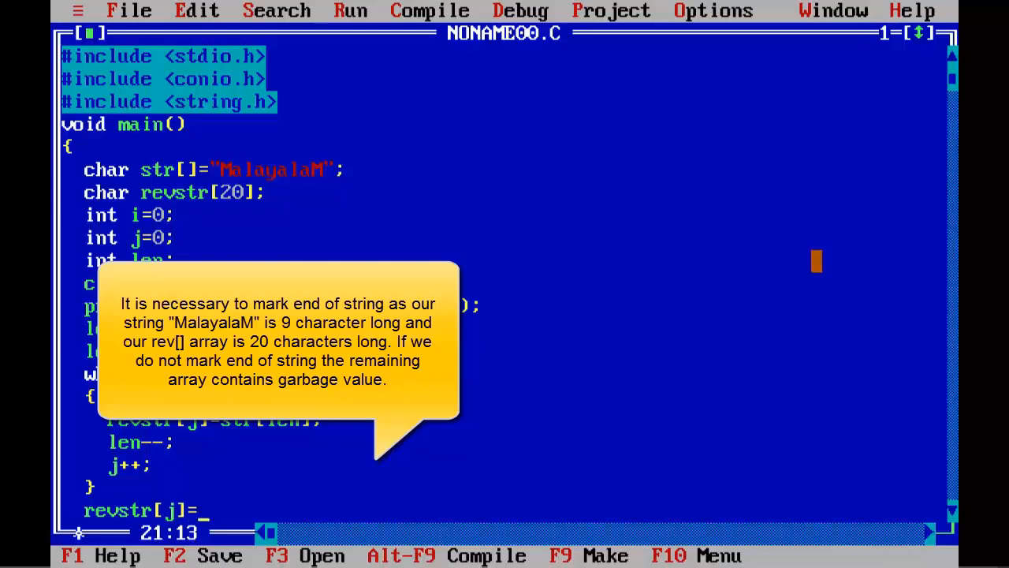
text('\0';)
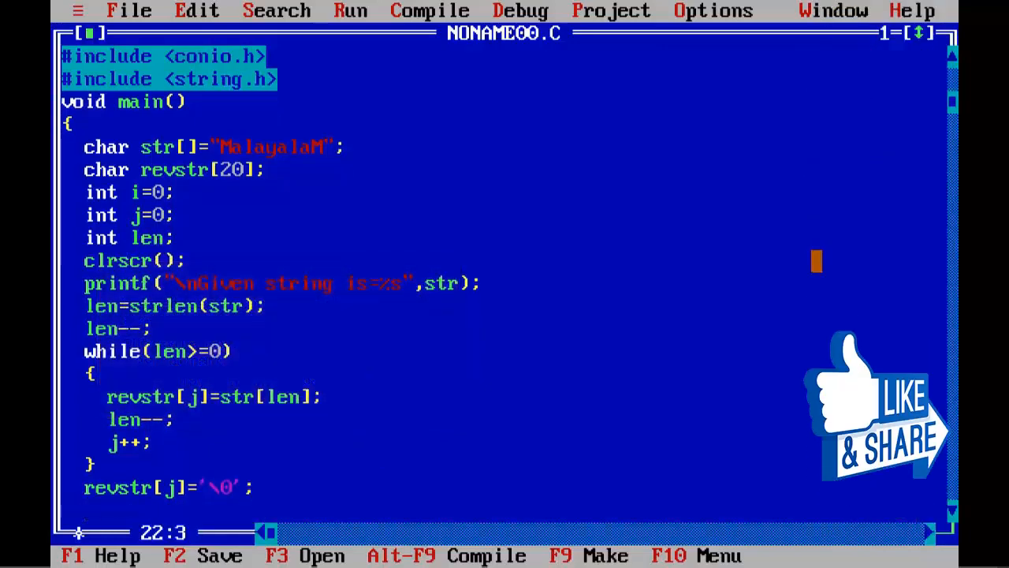
text(getch();)
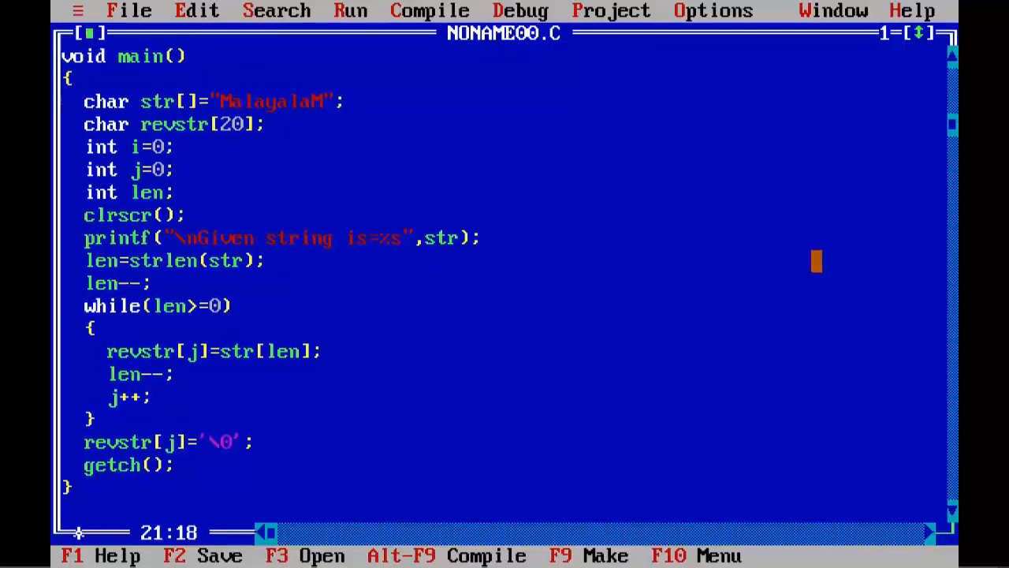
Insert printf("\nReverse string is=%s",revstr); before getch()
text(printf()
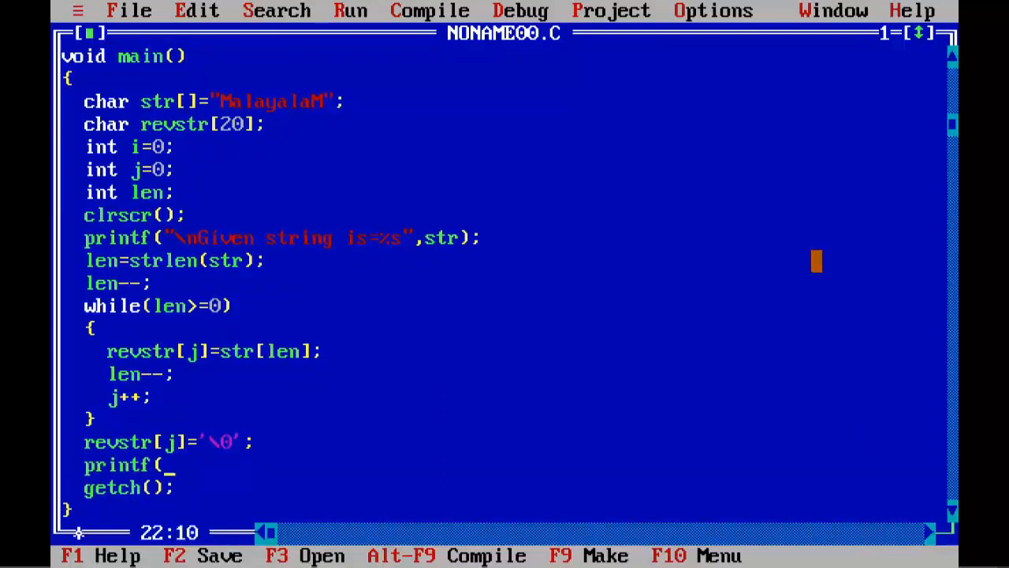
text("\n)
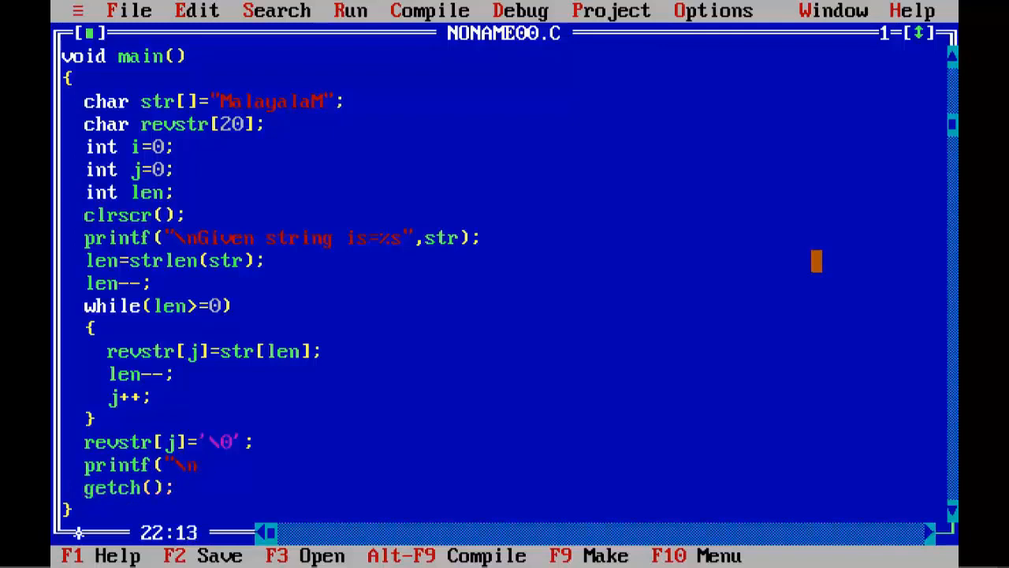
text(Reverse string)
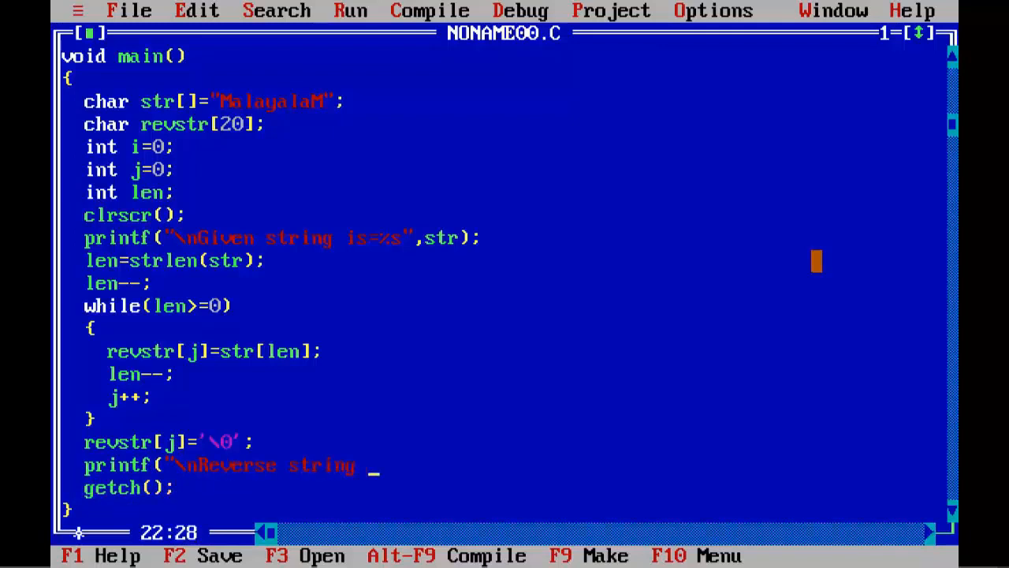
text(is=%s)
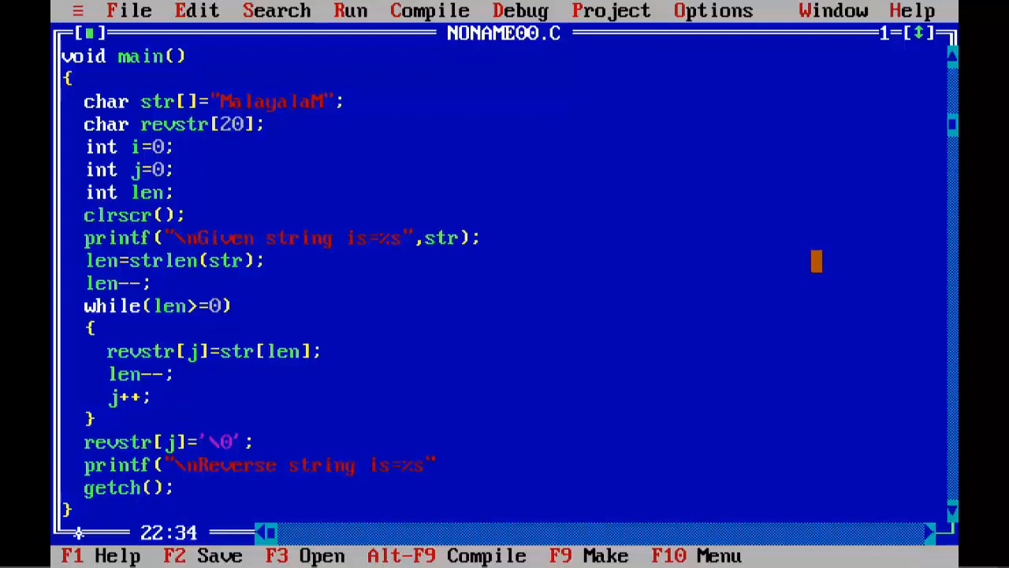
text(,revstr)
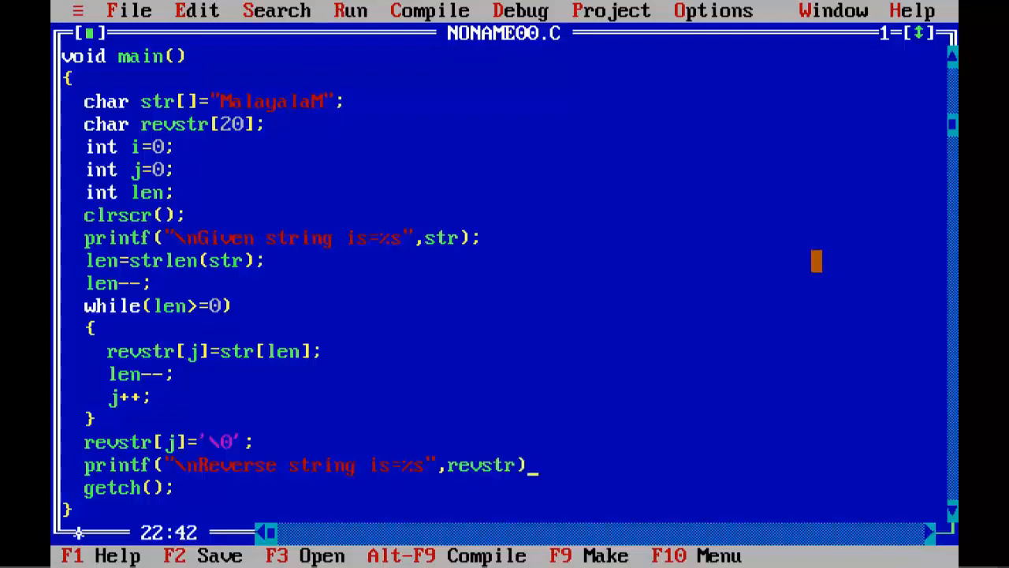
text(;)
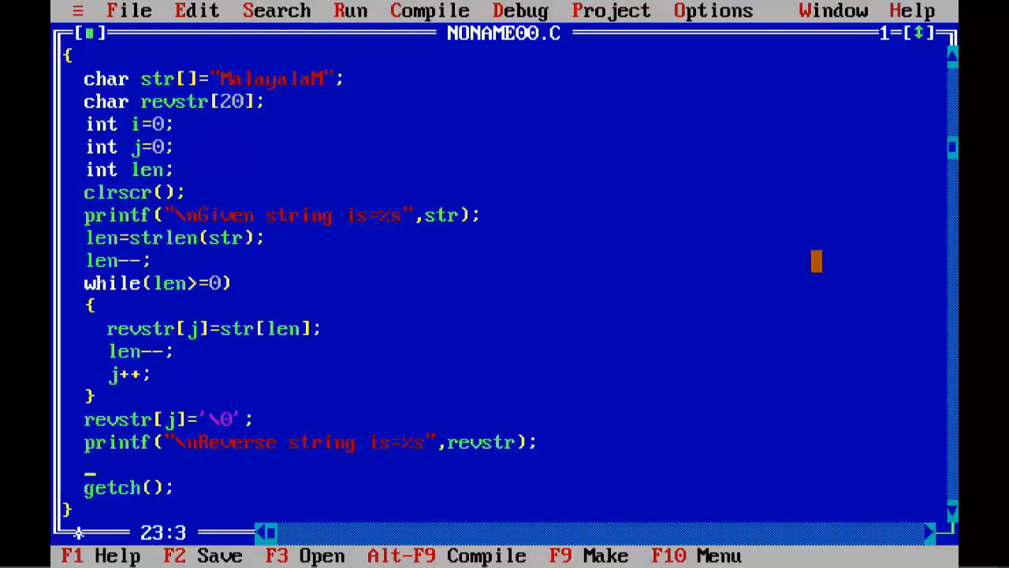
Type the start of if(strcmp()) and bring up the strcmp help topic
text(i)
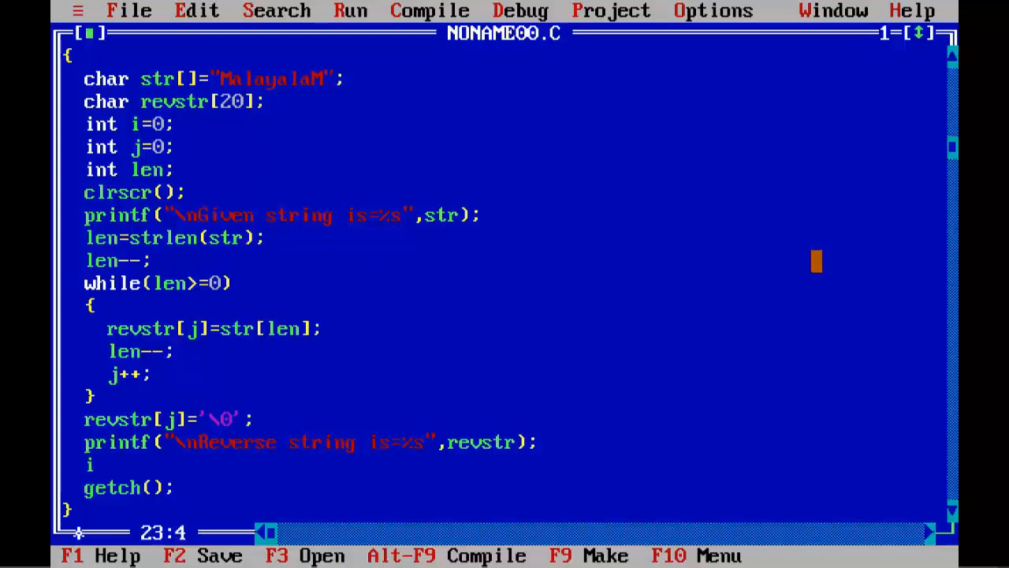
text(f())
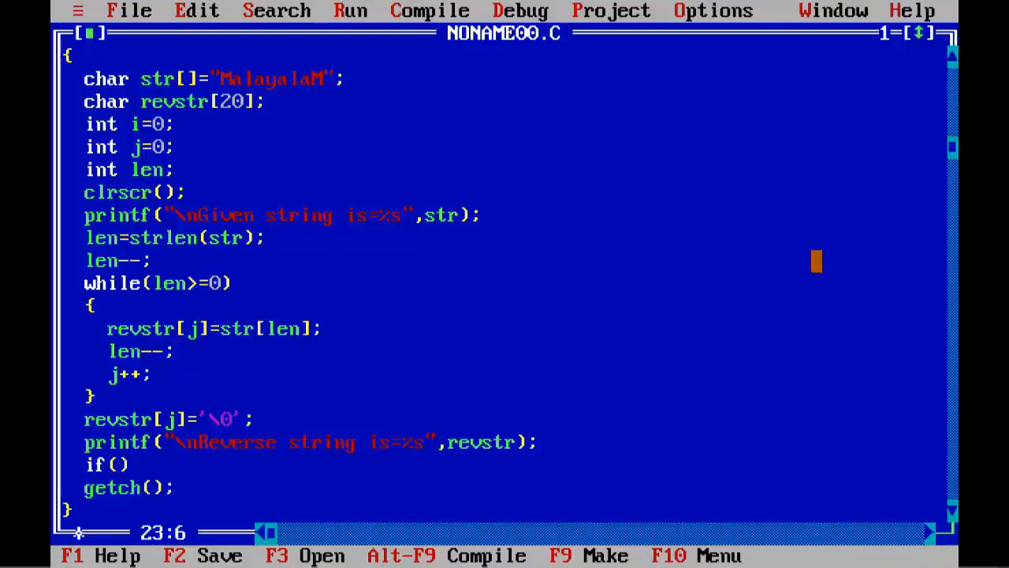
text(strcmp)
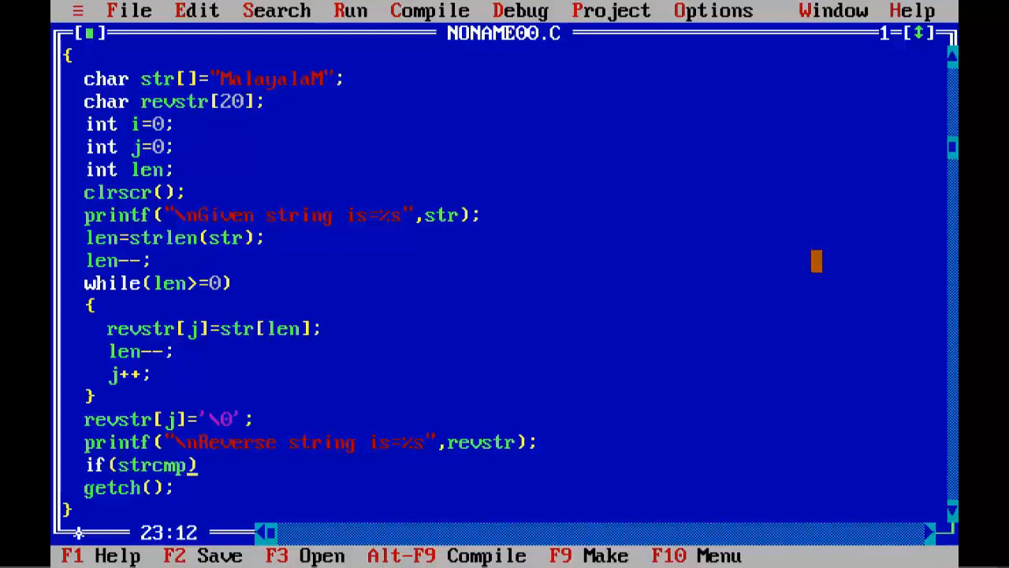
text(())
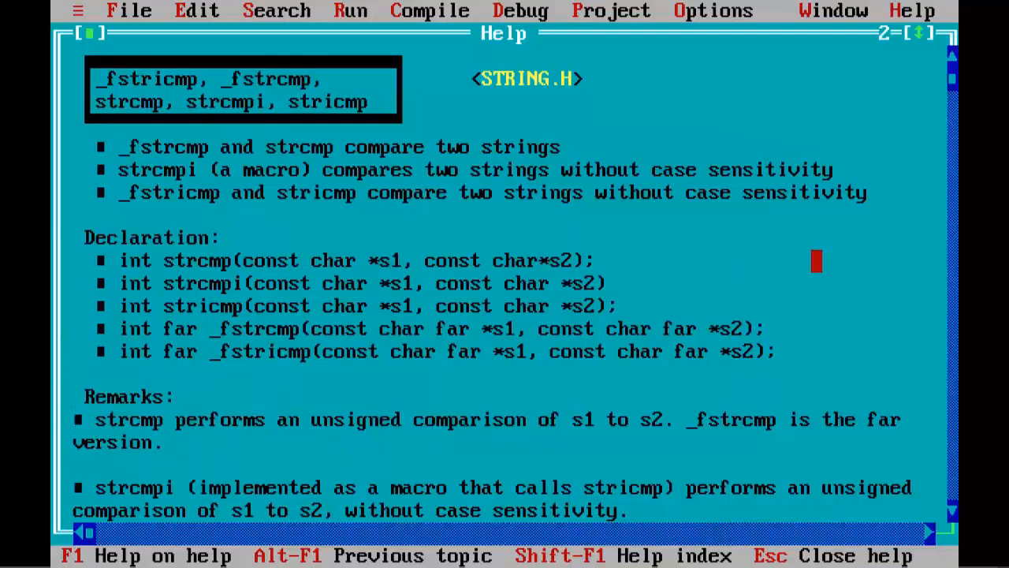
Scroll down through the strcmp help topic
scroll(down, 3)
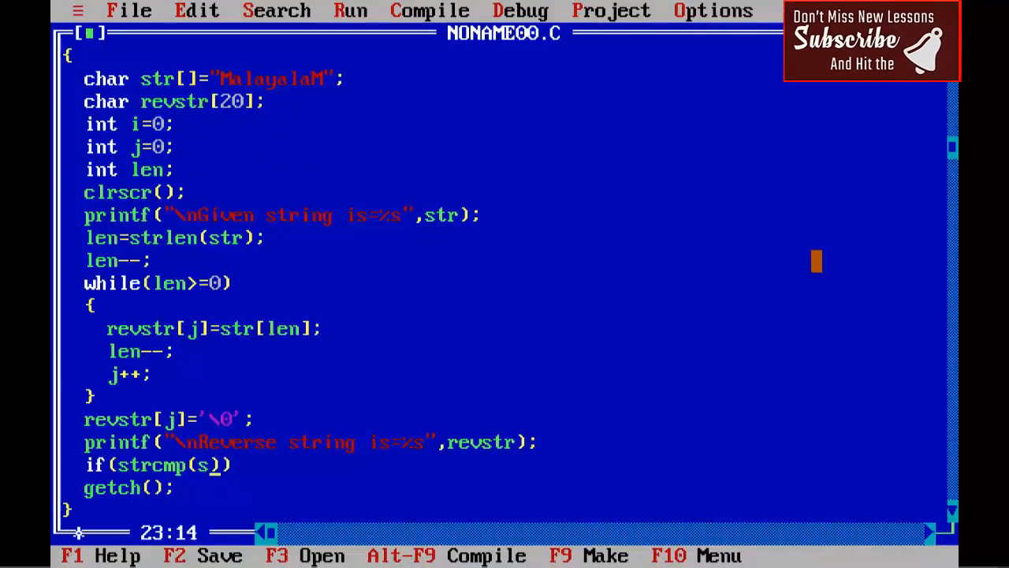
Finish the condition as if(strcmp(str,revstr)==0) with an empty brace block
text(tr)
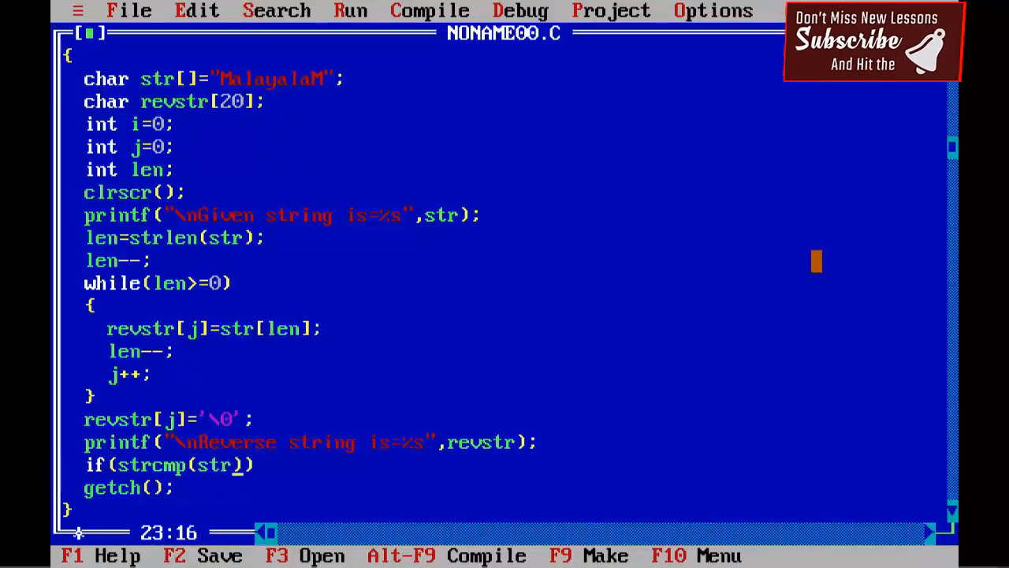
text(,re)
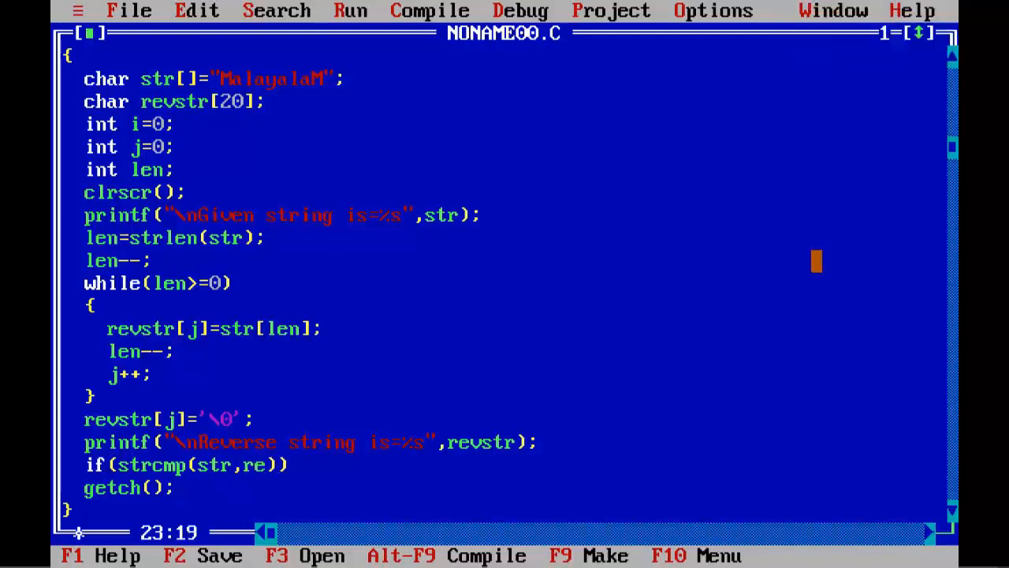
text(vstr)
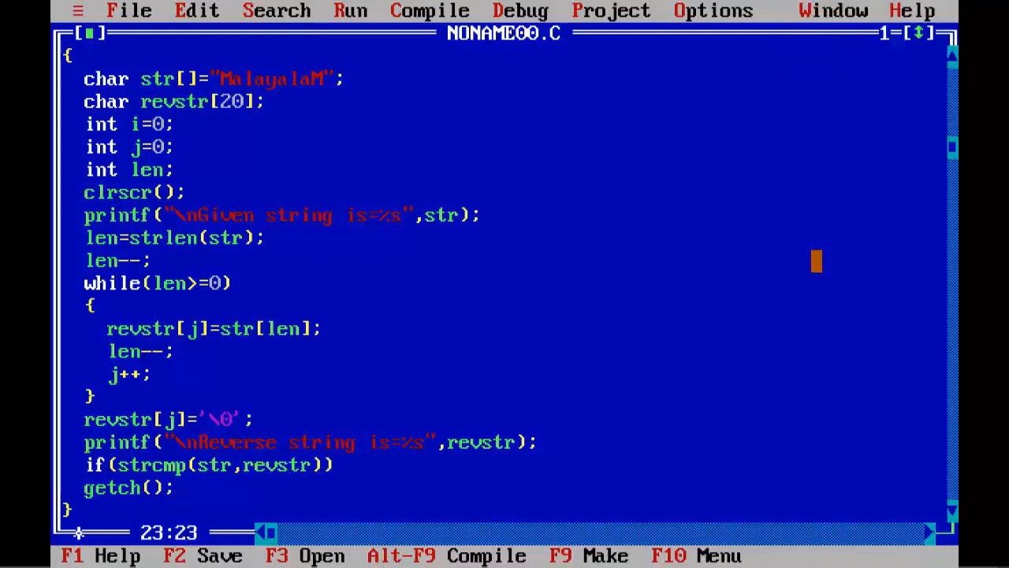
text(==)
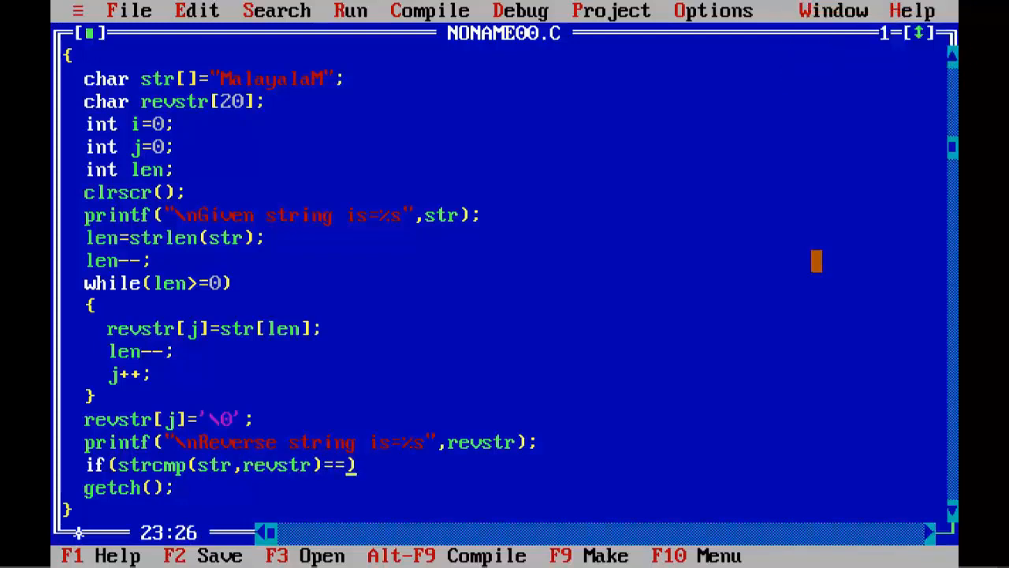
text(0))
text({)
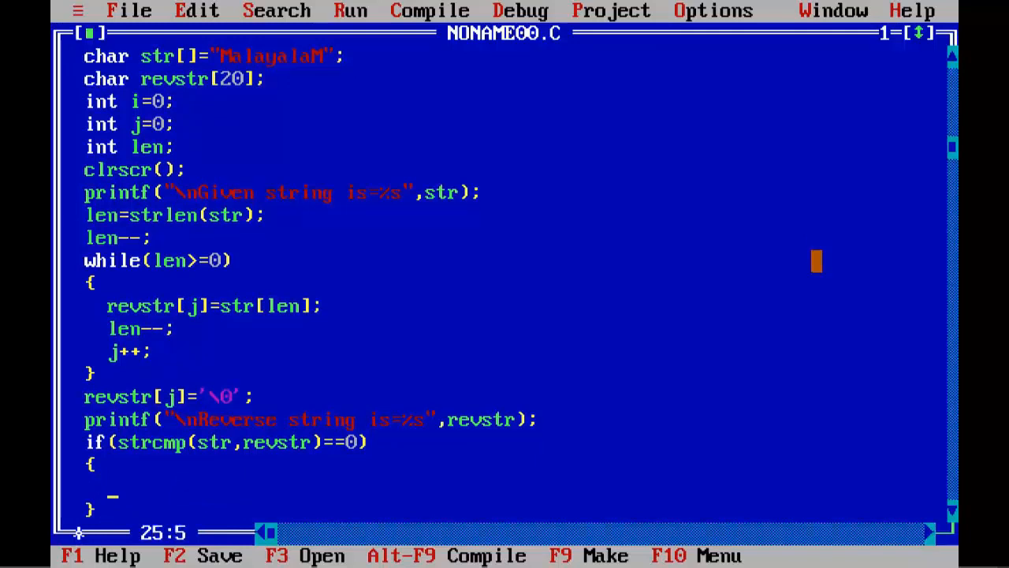
Print "String is palindrome!" in the if block and add an else block with a copied printf
text(printf()
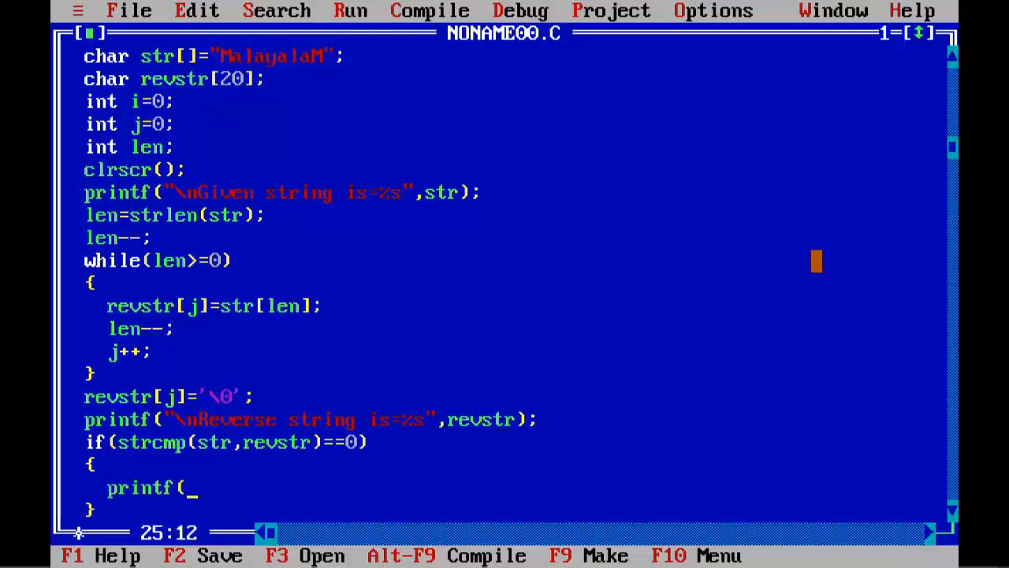
text("\nSt)
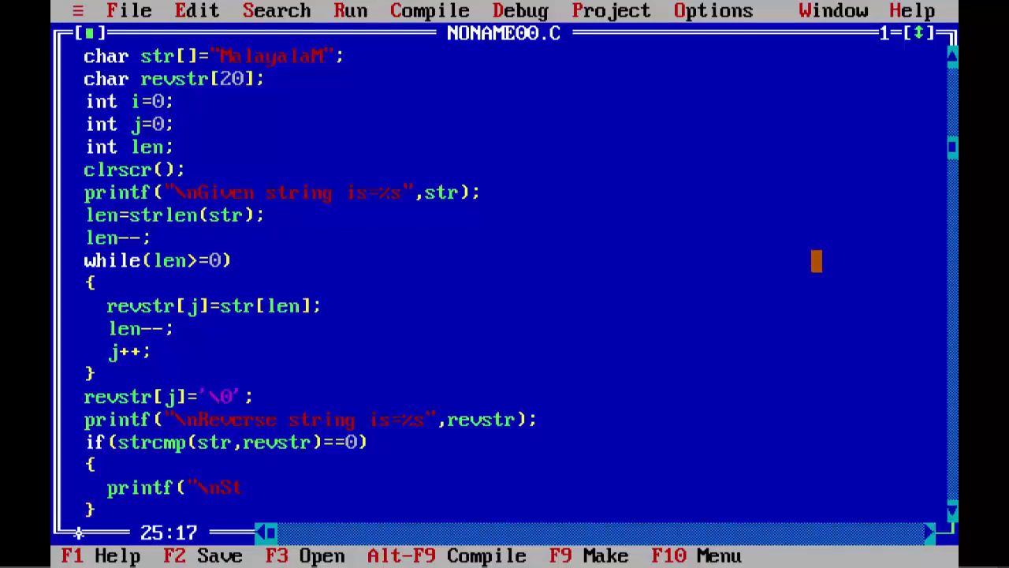
text(ring)
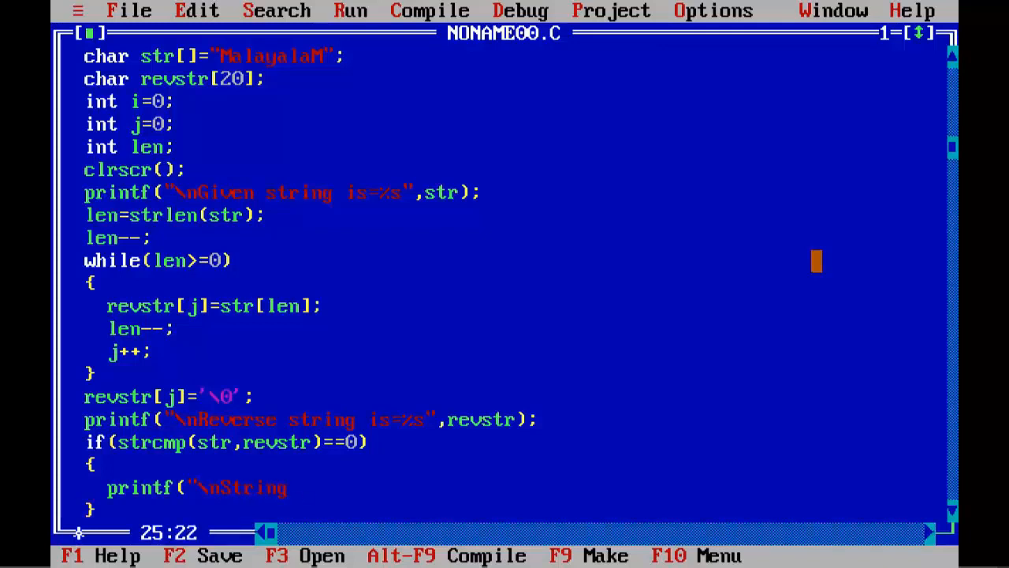
text(is pali)
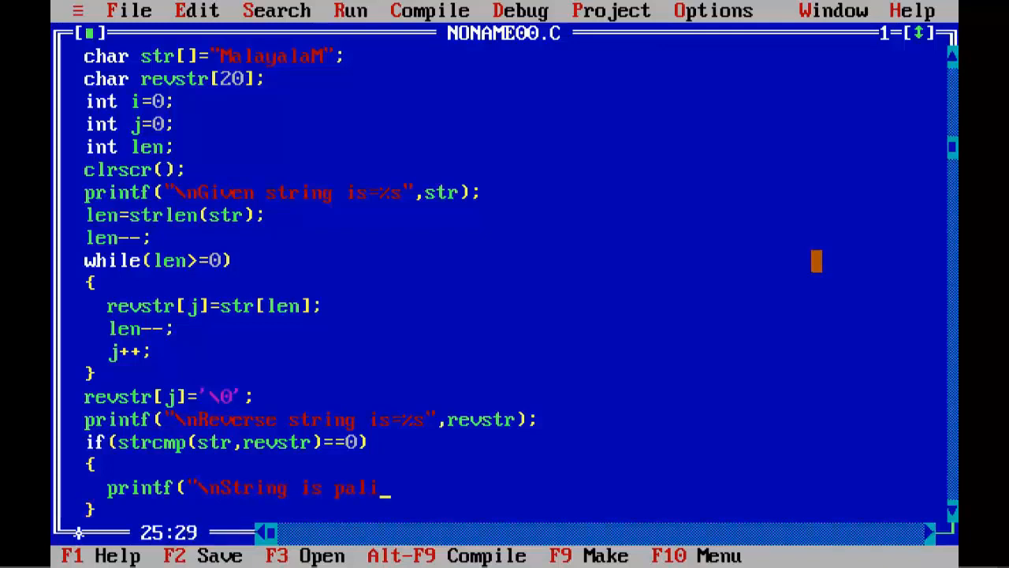
text(ndrome!");)
text(else)
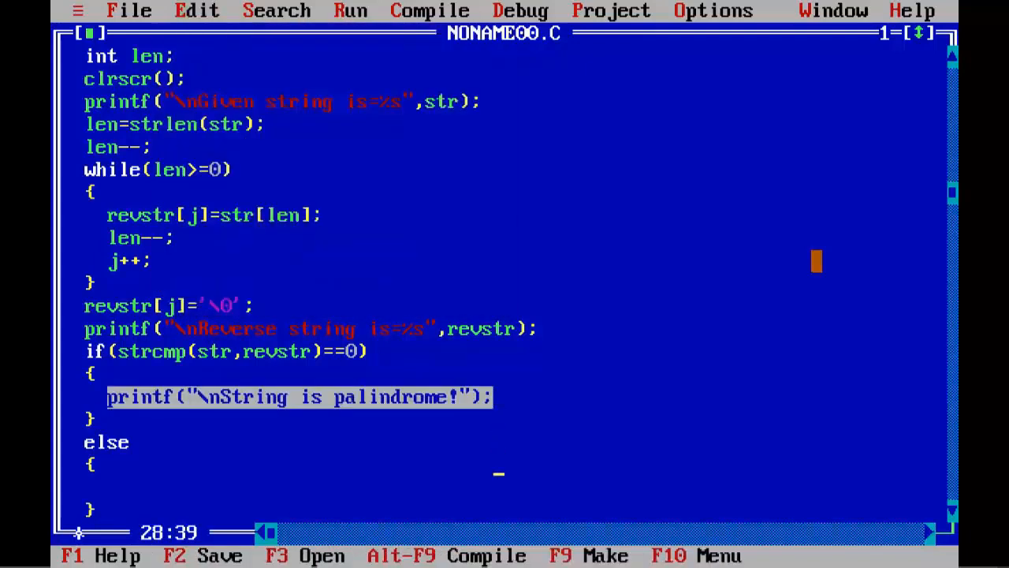
click(196, 10)
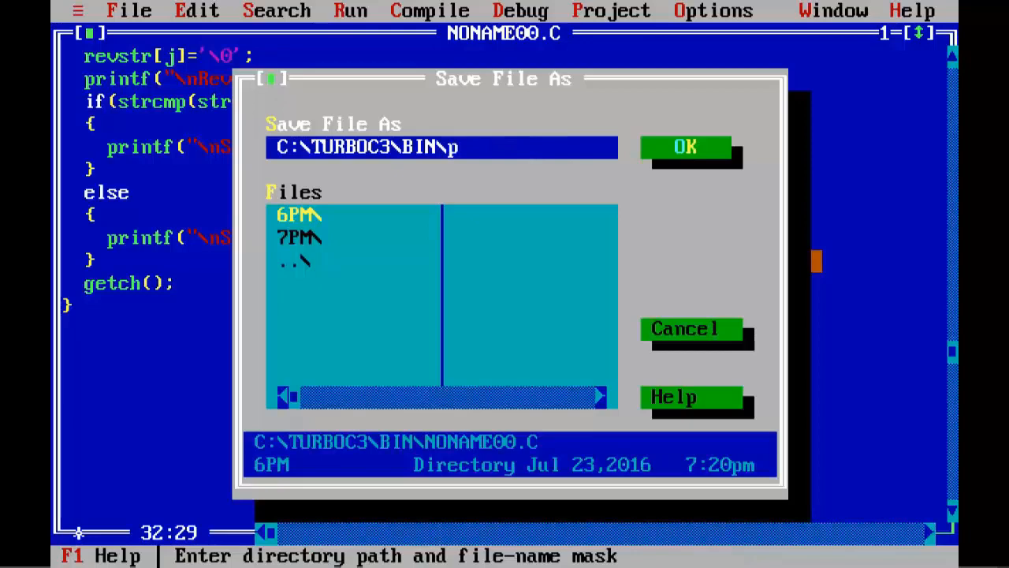
Save the program as palin.c and compile it with 0 warnings and 0 errors
text(alin.c)
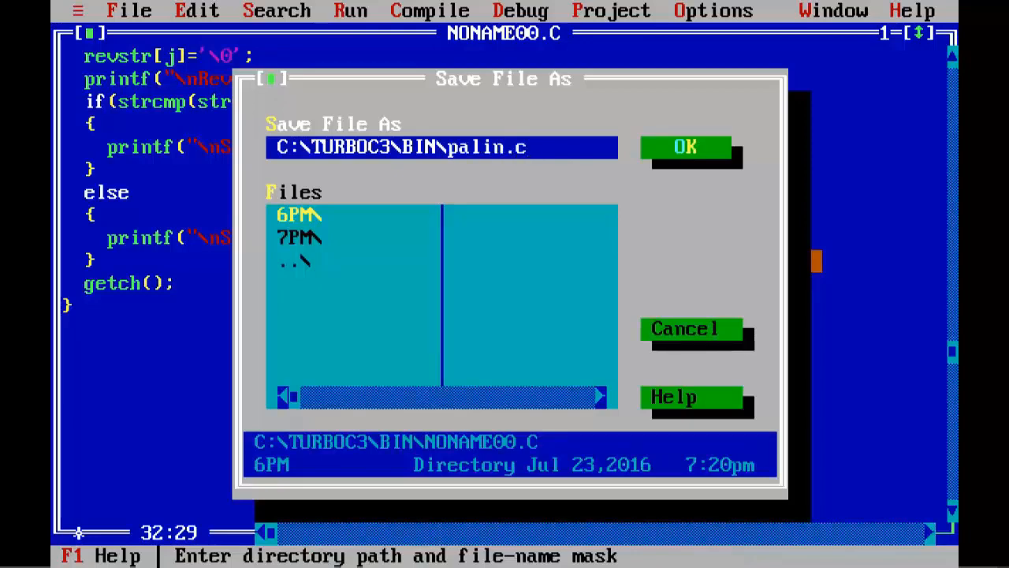
click(685, 147)
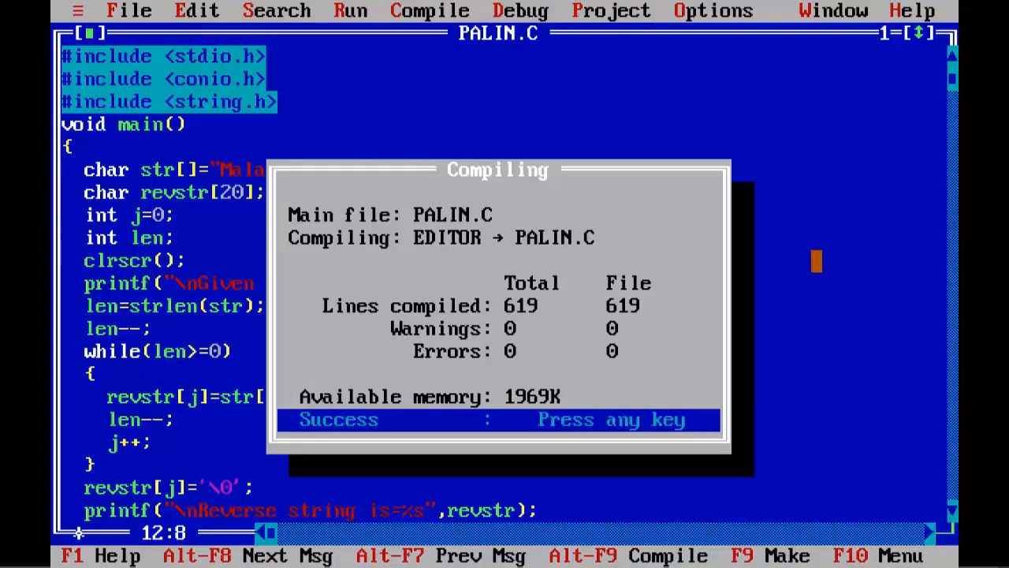
Close the successful compile report to return to the PALIN.C source
key(enter)
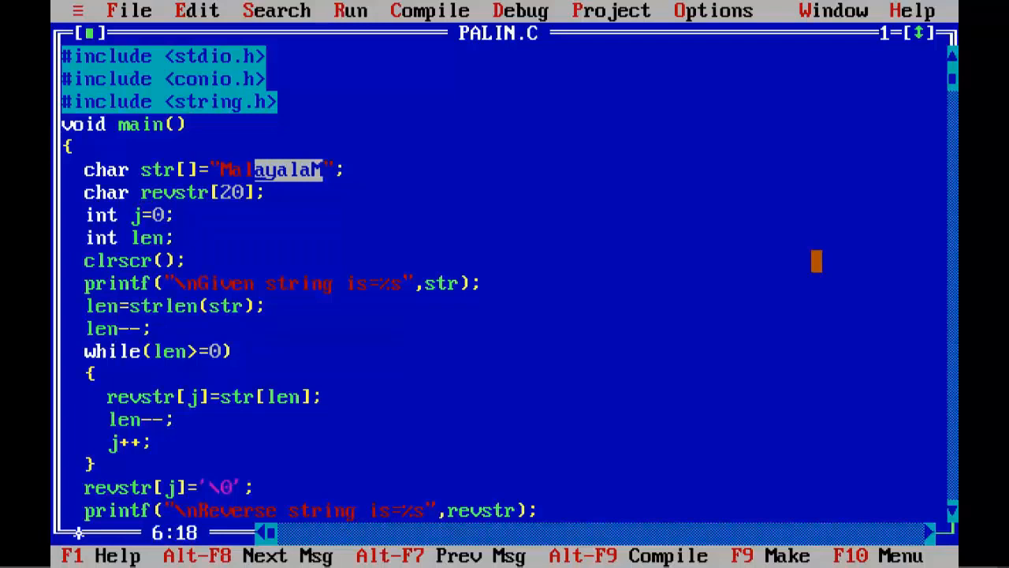
Replace the MalayalaM test string with "Superman"
key(Delete)
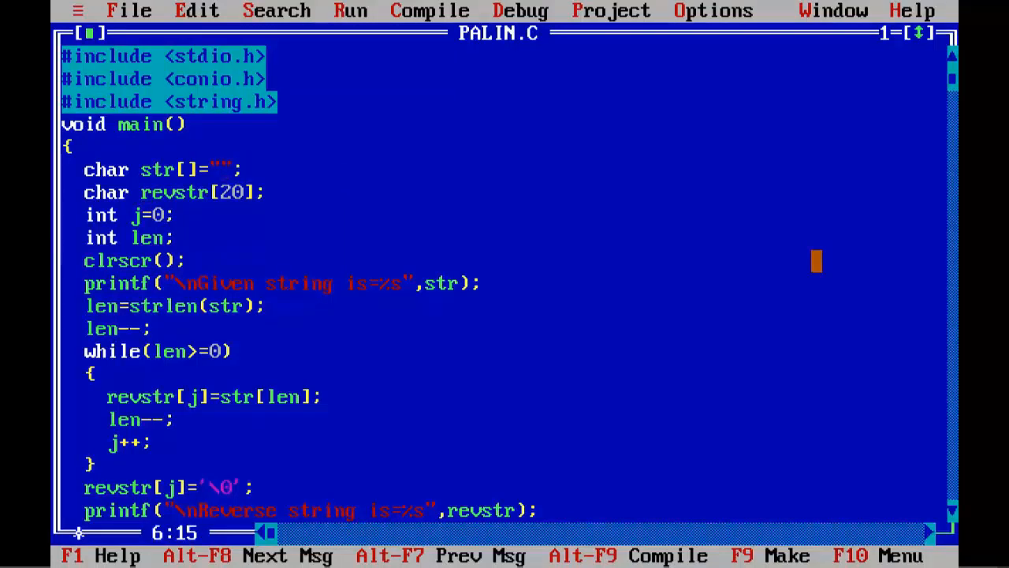
text(Superman)
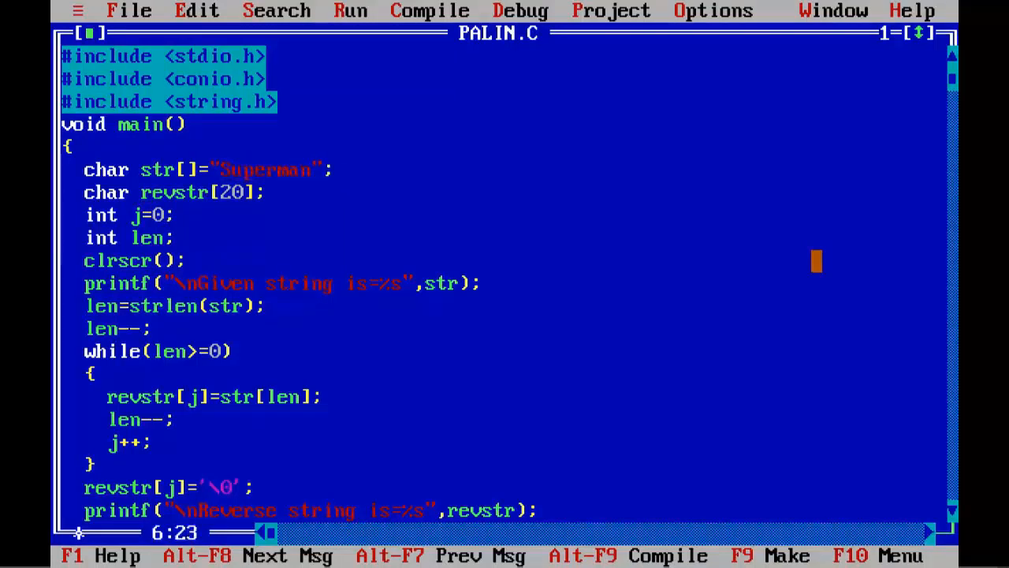